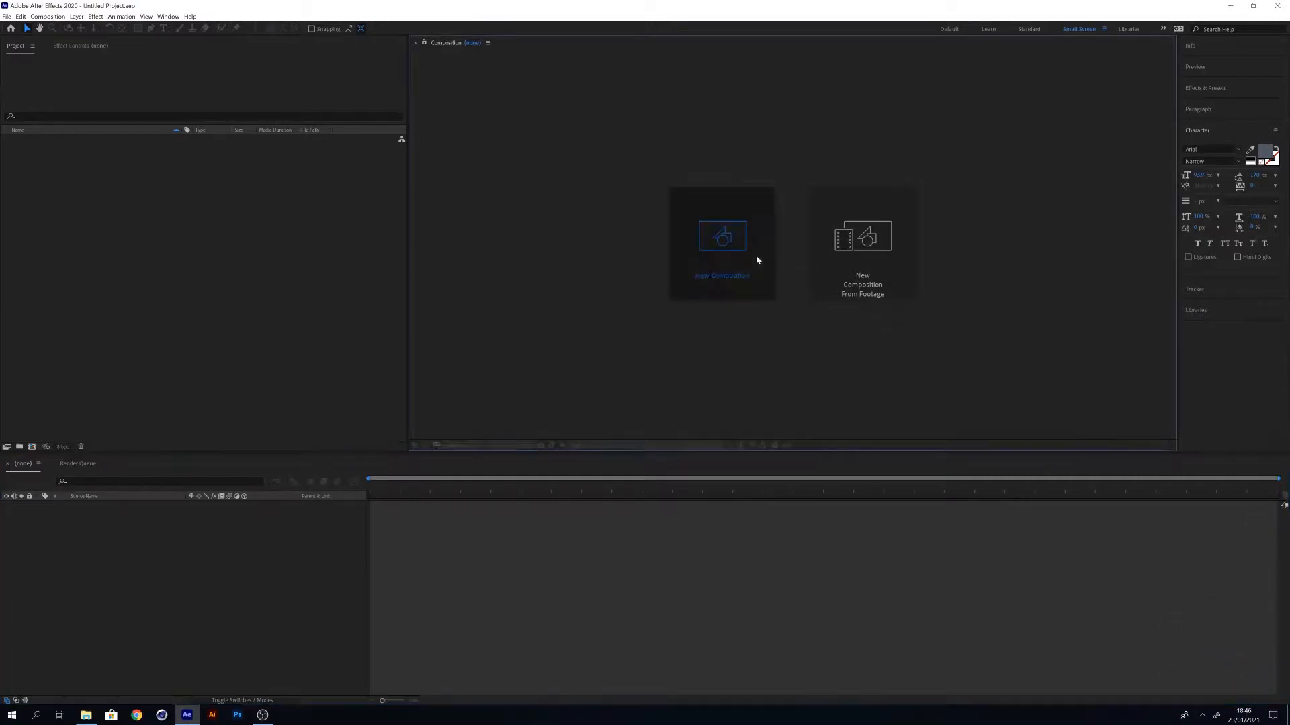
# Create 'Main Comp' at 1920×1080, 25 fps, lasting 5:00.
pyautogui.click(721, 243)
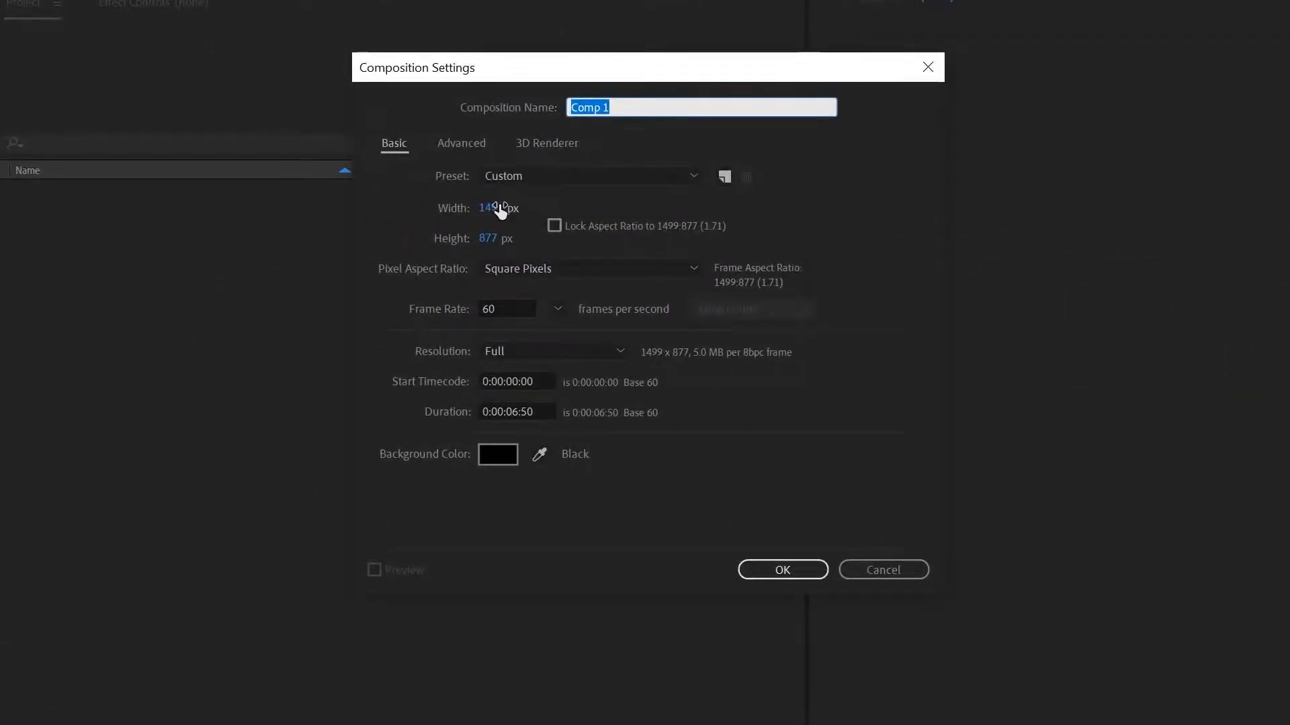
pyautogui.click(494, 208)
pyautogui.write('1920')
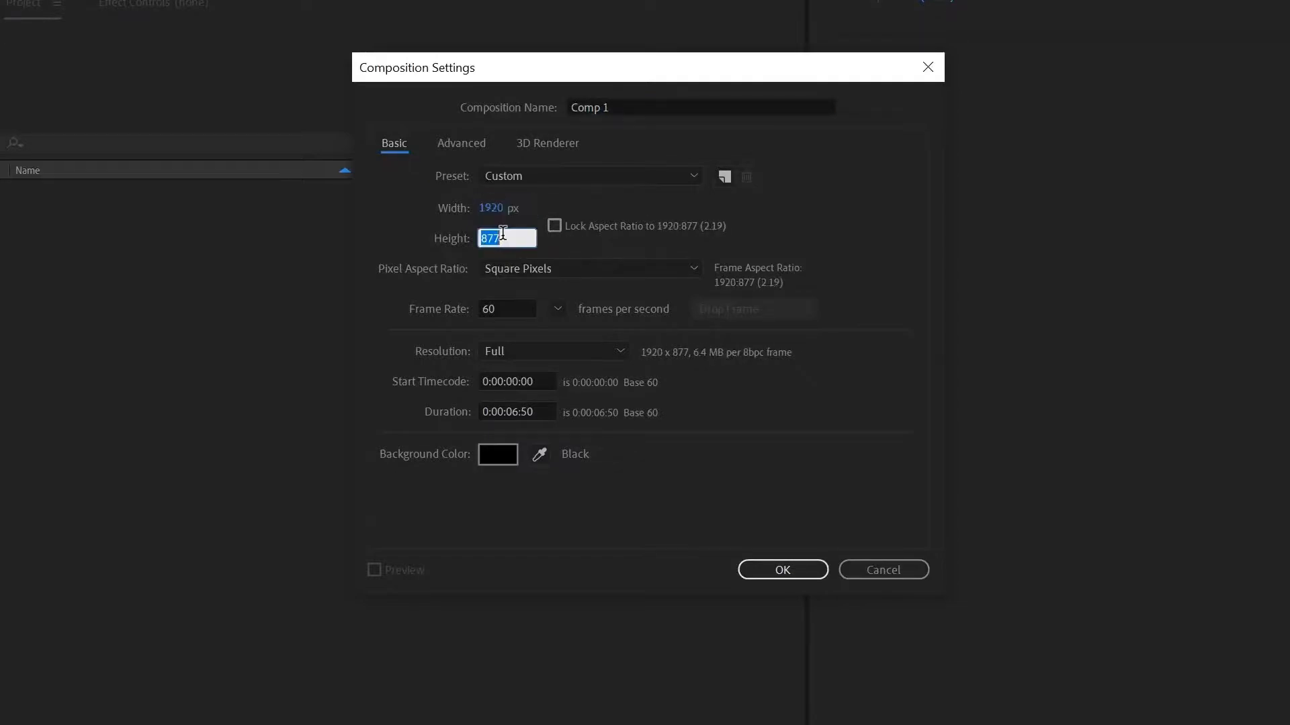
pyautogui.write('1080')
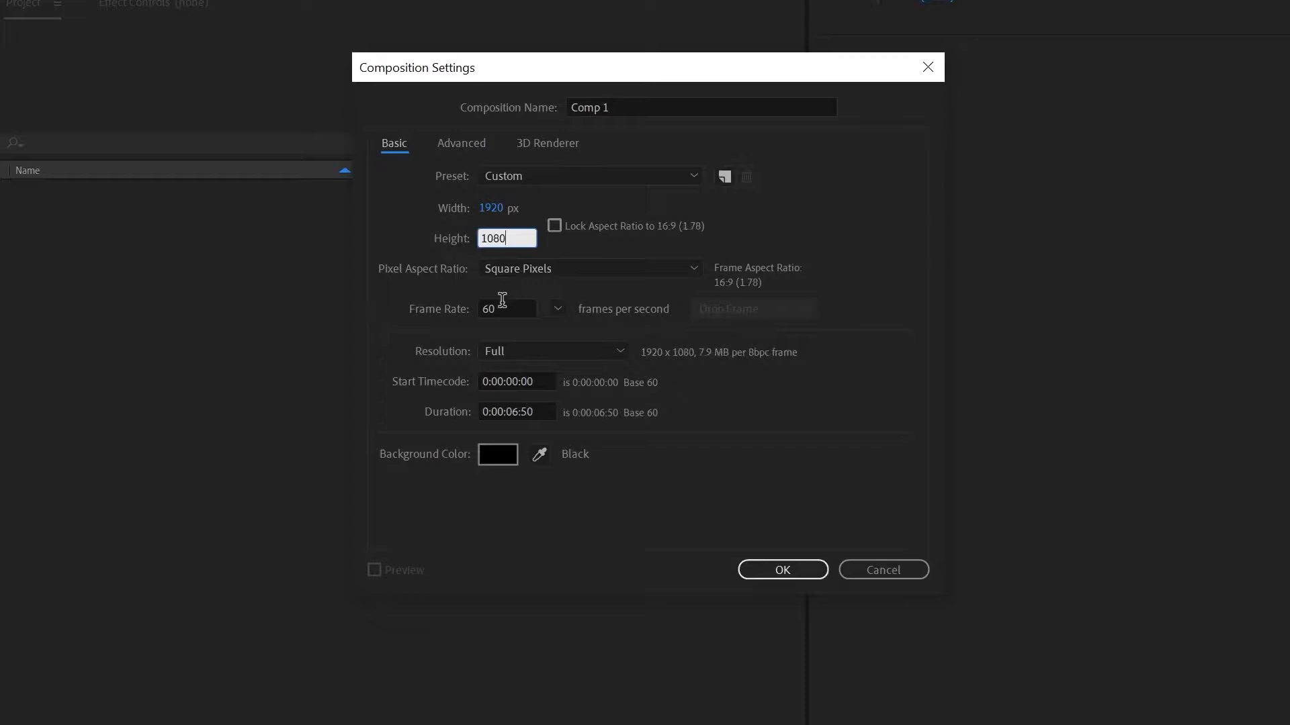
pyautogui.write('25')
pyautogui.click(517, 411)
pyautogui.write('10')
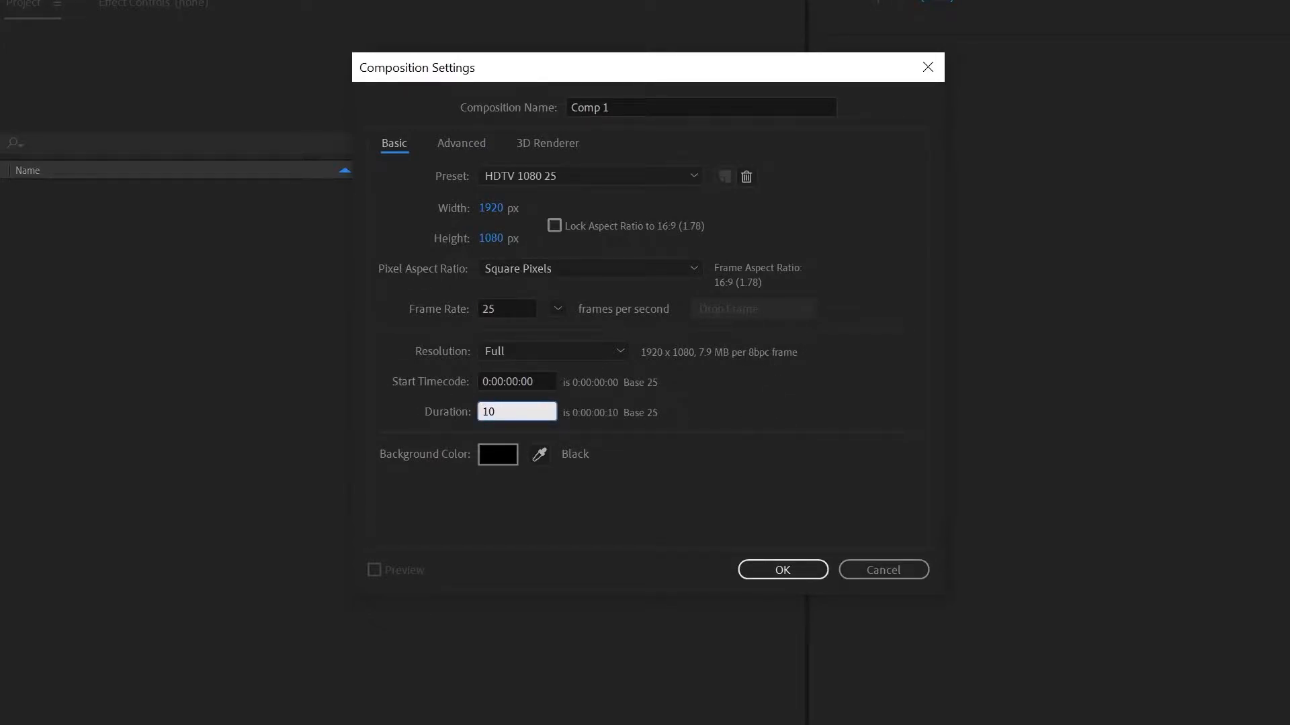
pyautogui.write('5:00')
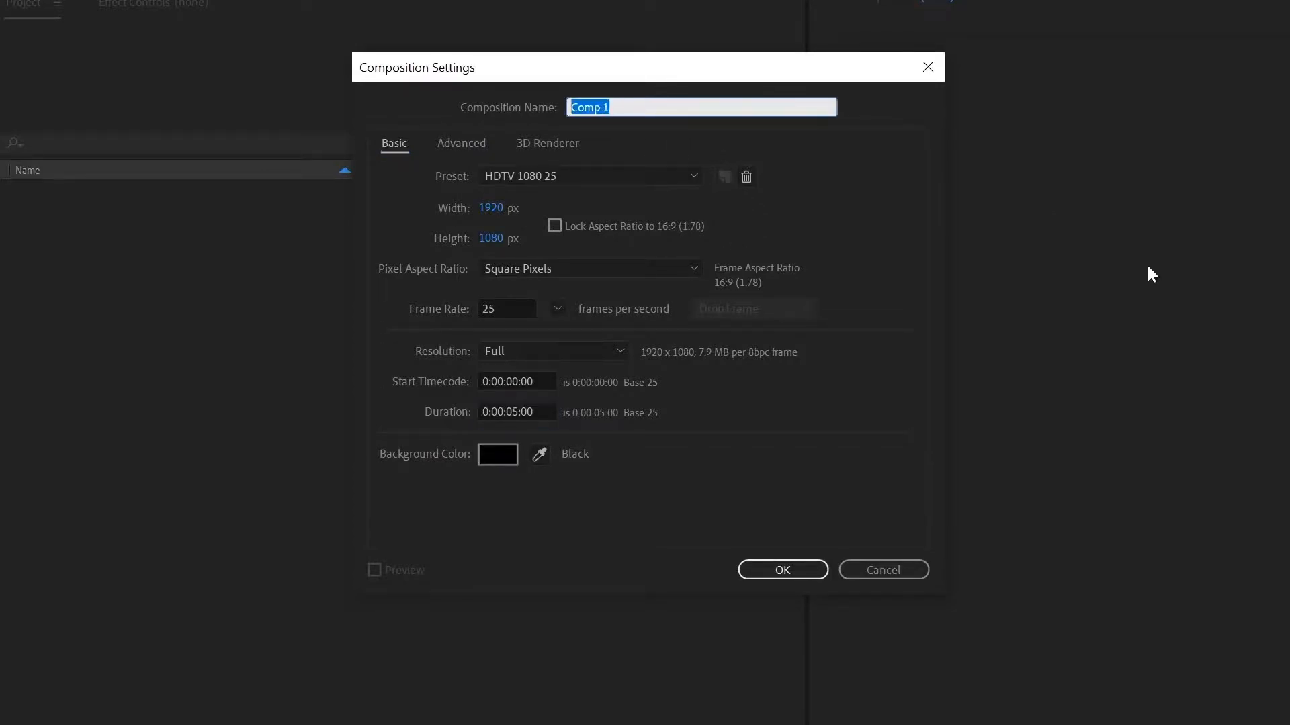
pyautogui.write('Main Comp')
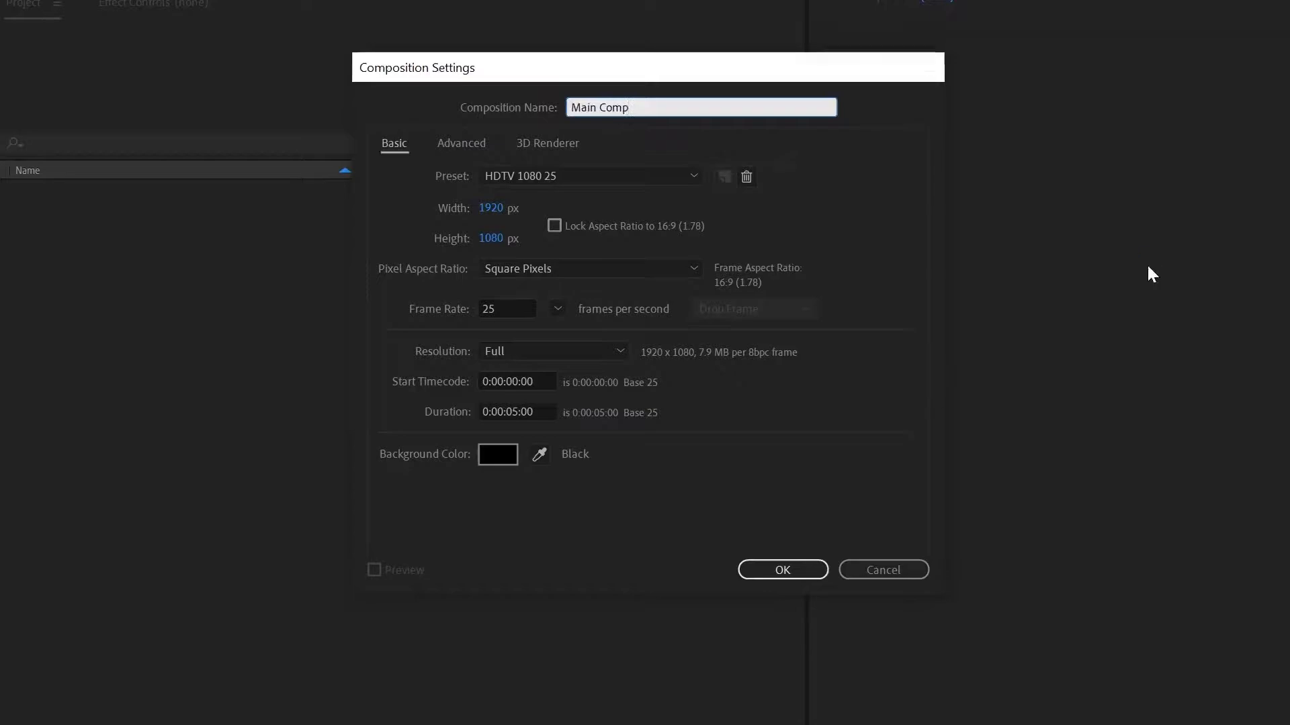
pyautogui.click(782, 570)
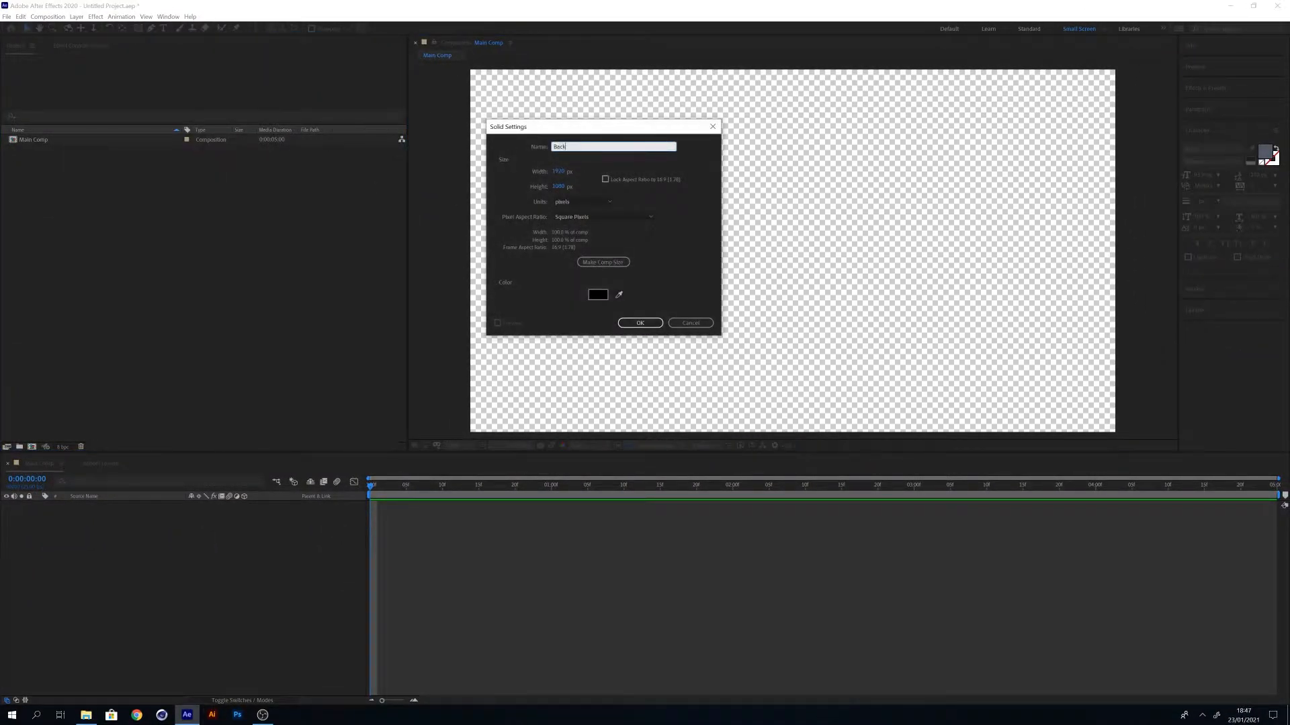
# Make a light blue comp-sized solid named 'Background layer'.
pyautogui.click(598, 295)
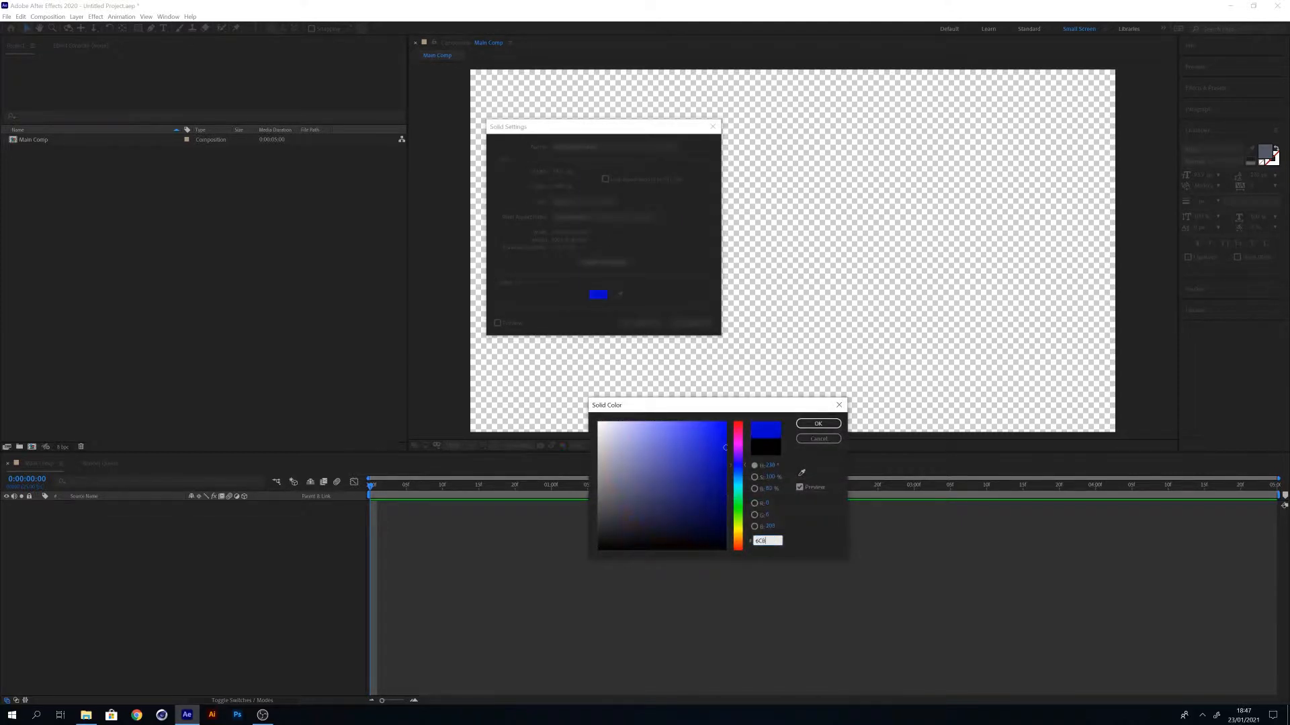
pyautogui.click(817, 424)
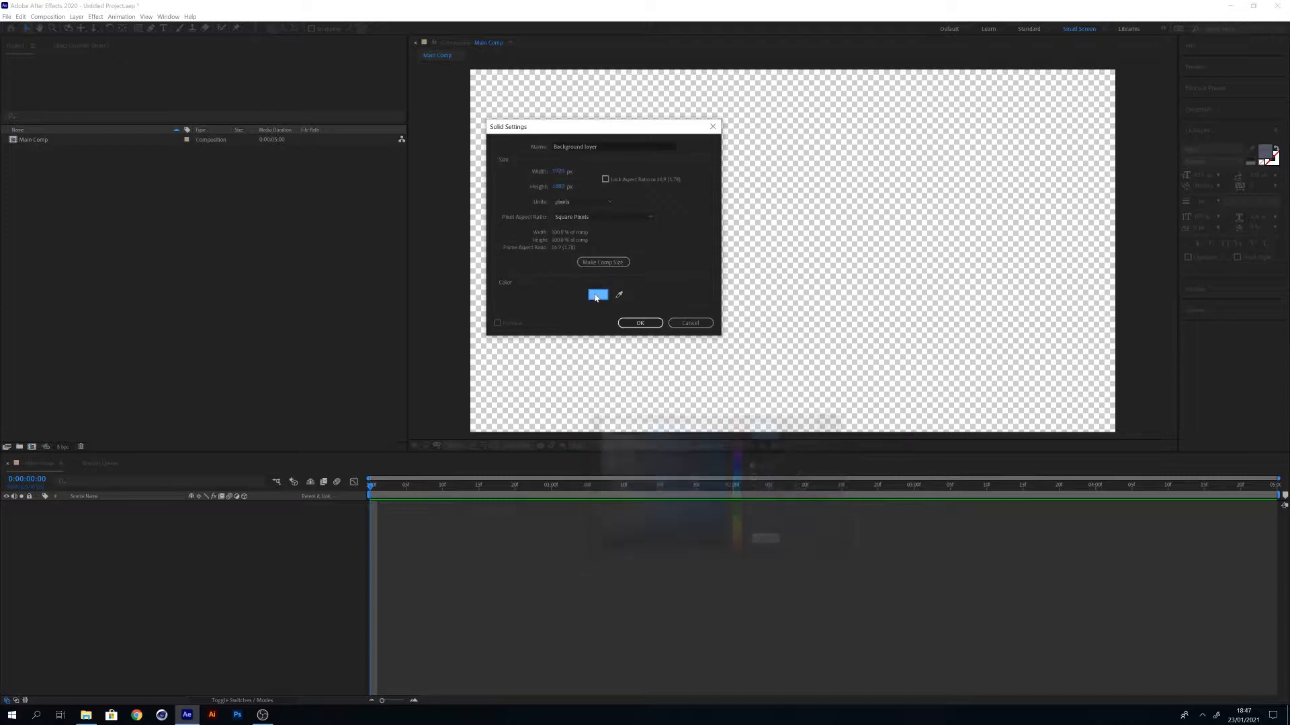
pyautogui.click(640, 323)
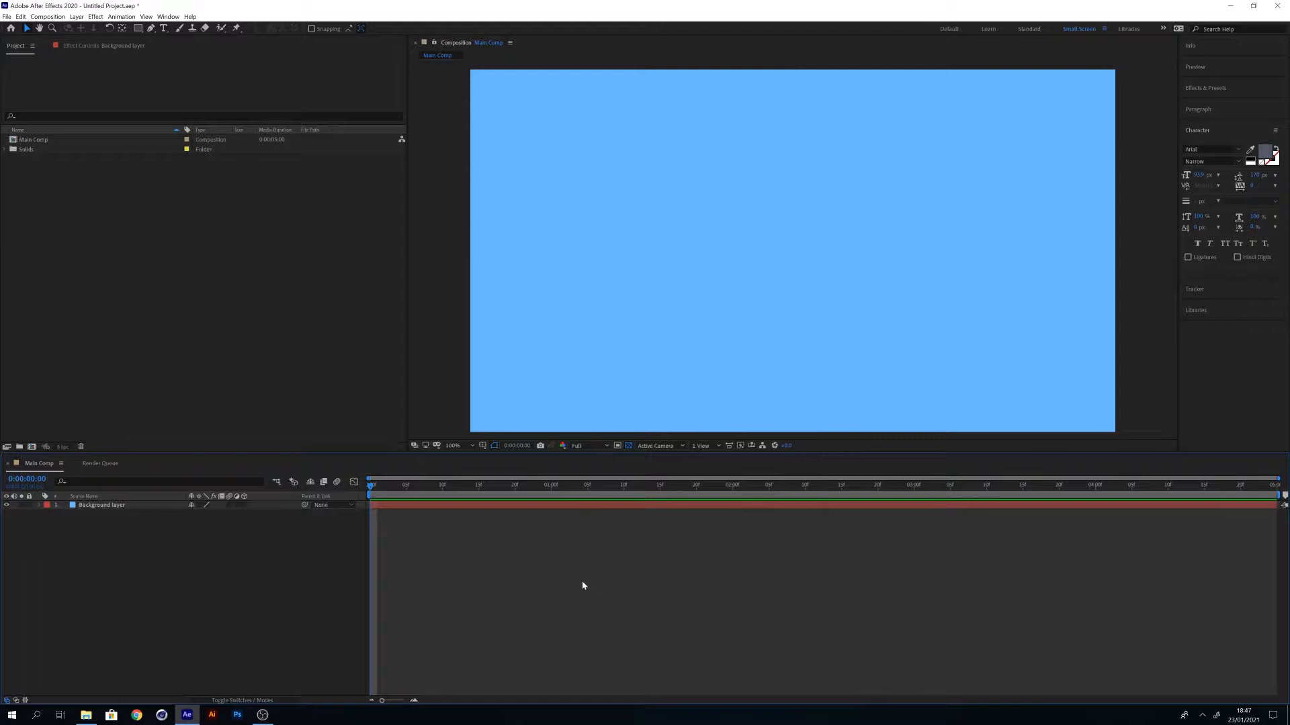
pyautogui.moveTo(106, 529)
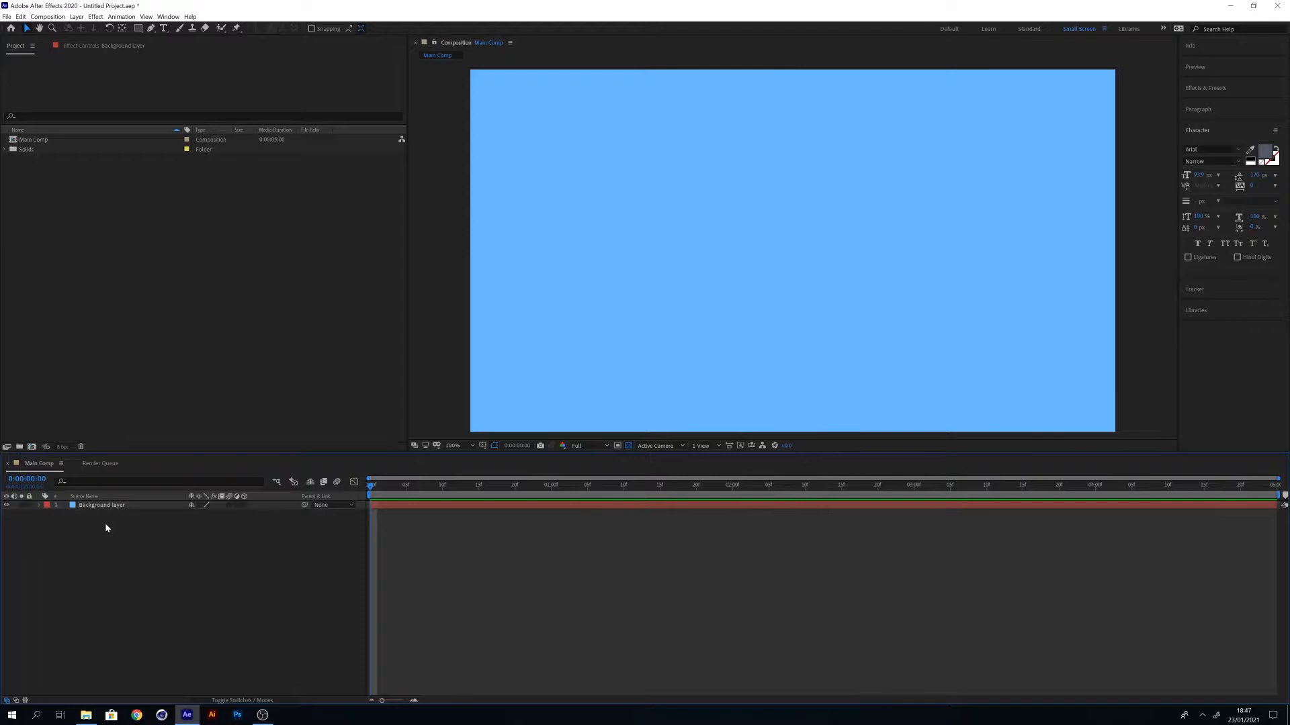
pyautogui.moveTo(106, 537)
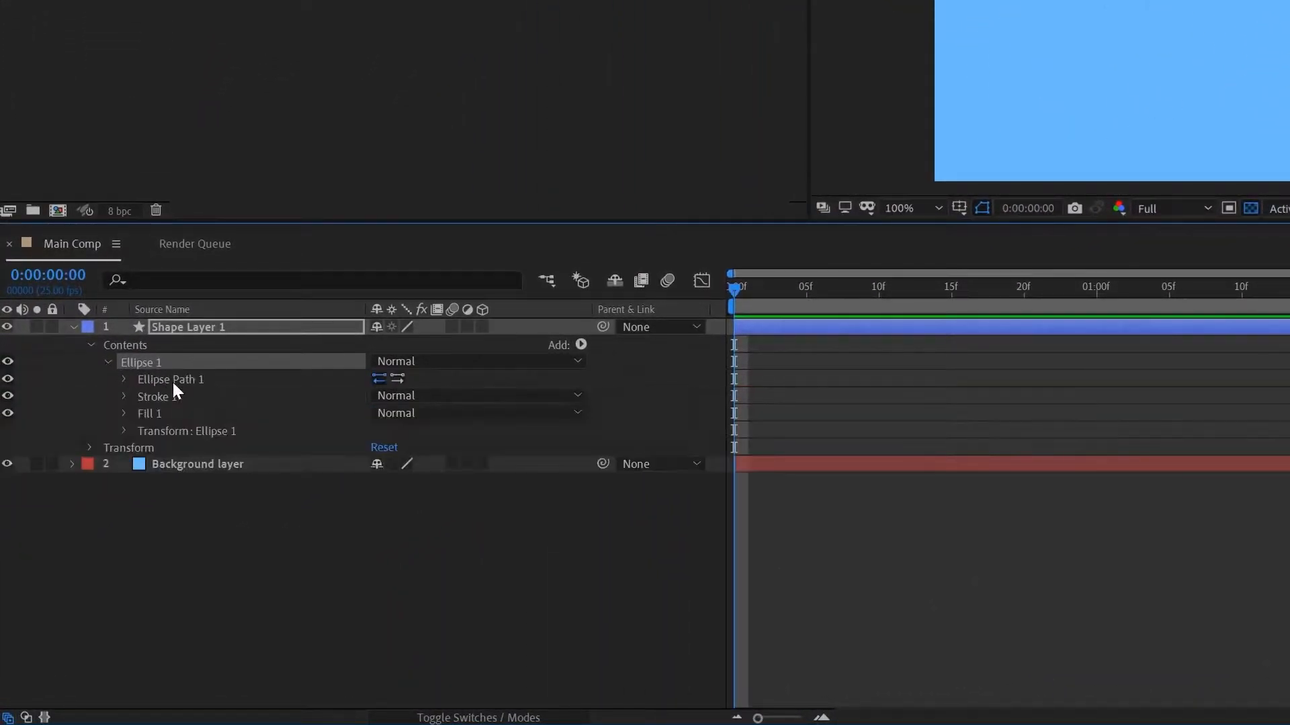
# Open the context menu for the circle's Ellipse Path 1.
pyautogui.rightClick(170, 380)
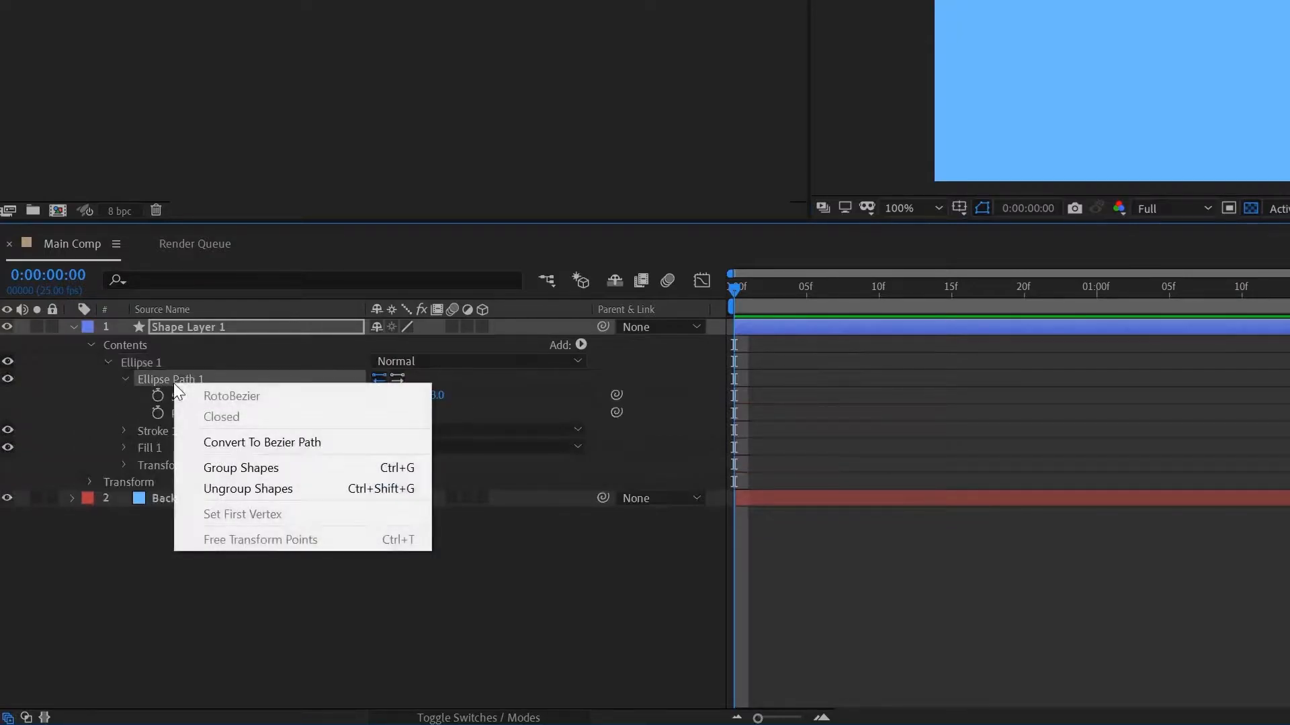
pyautogui.moveTo(369, 449)
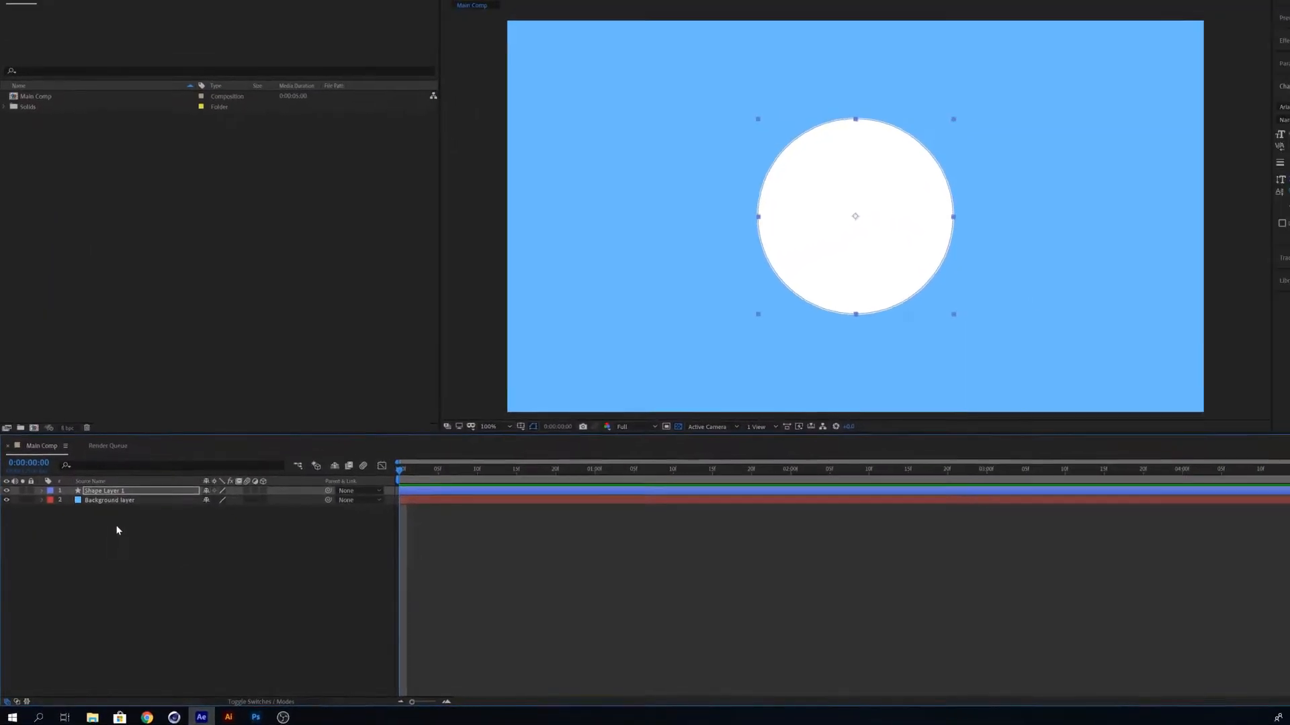
# Add a null object renamed 'Motion', then select and collapse Shape Layer 1.
pyautogui.click(69, 17)
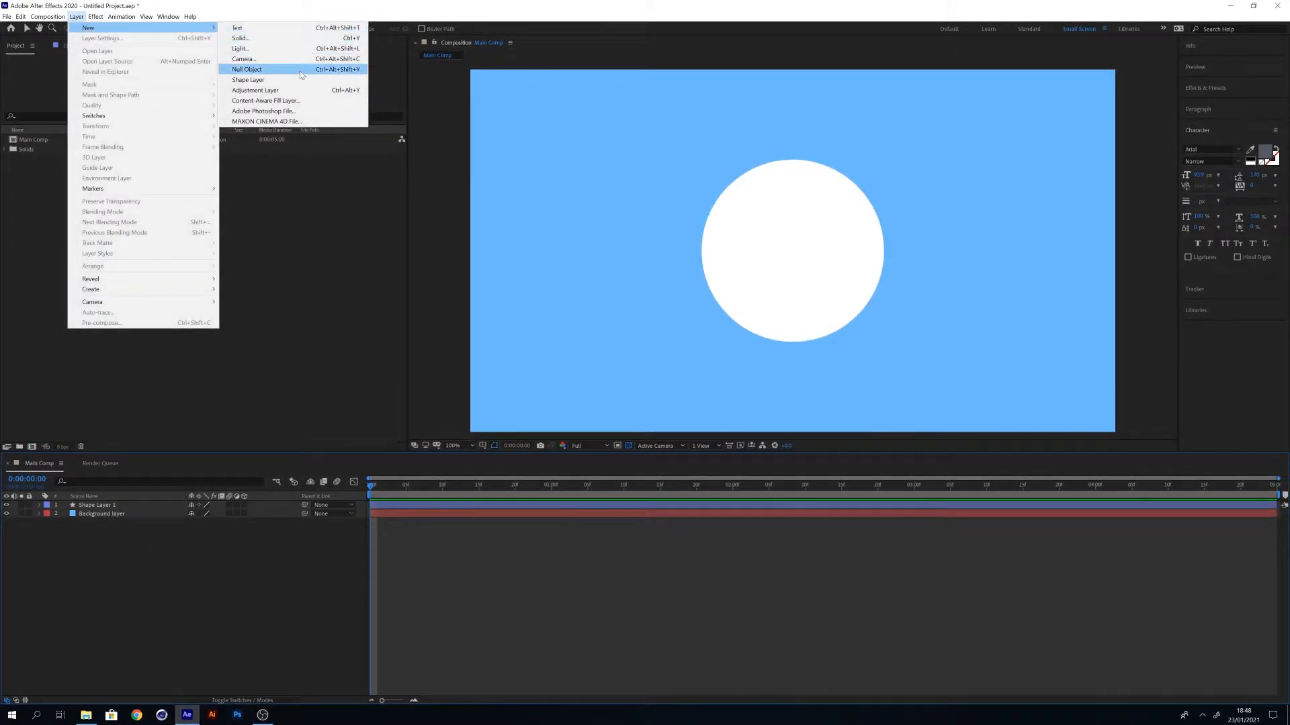
pyautogui.click(247, 70)
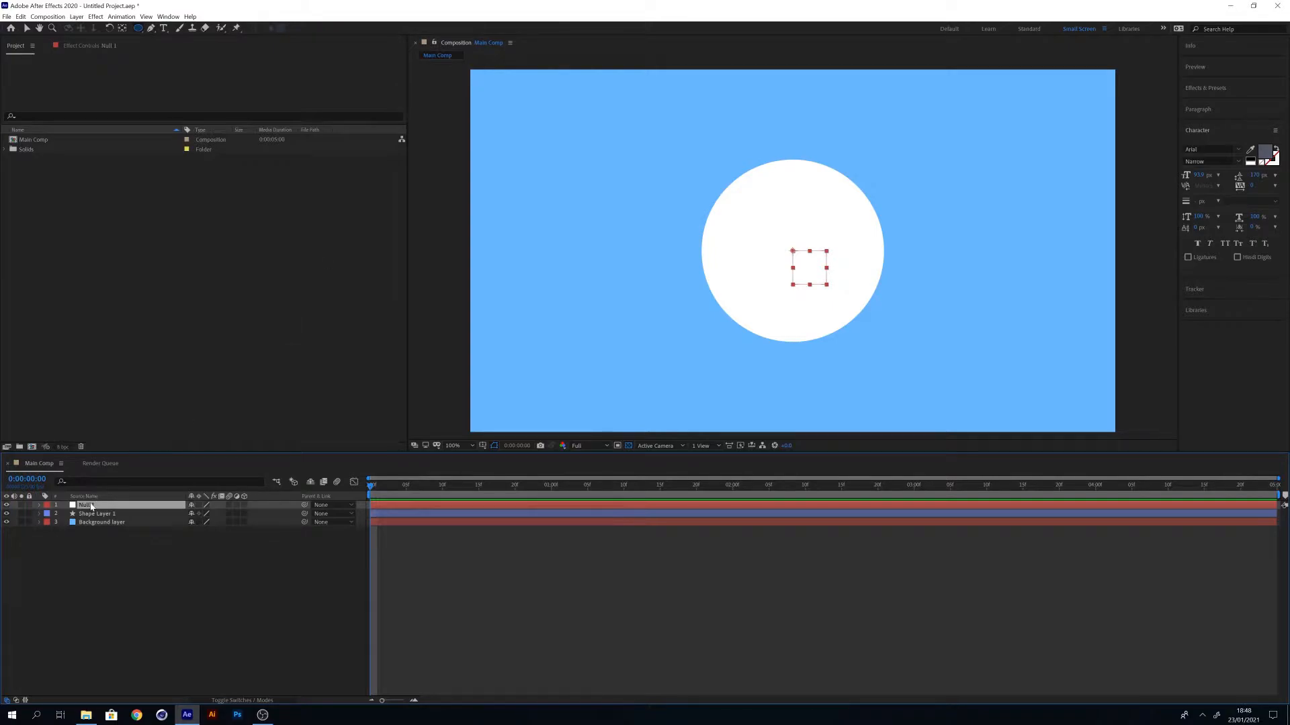
pyautogui.write('Motion')
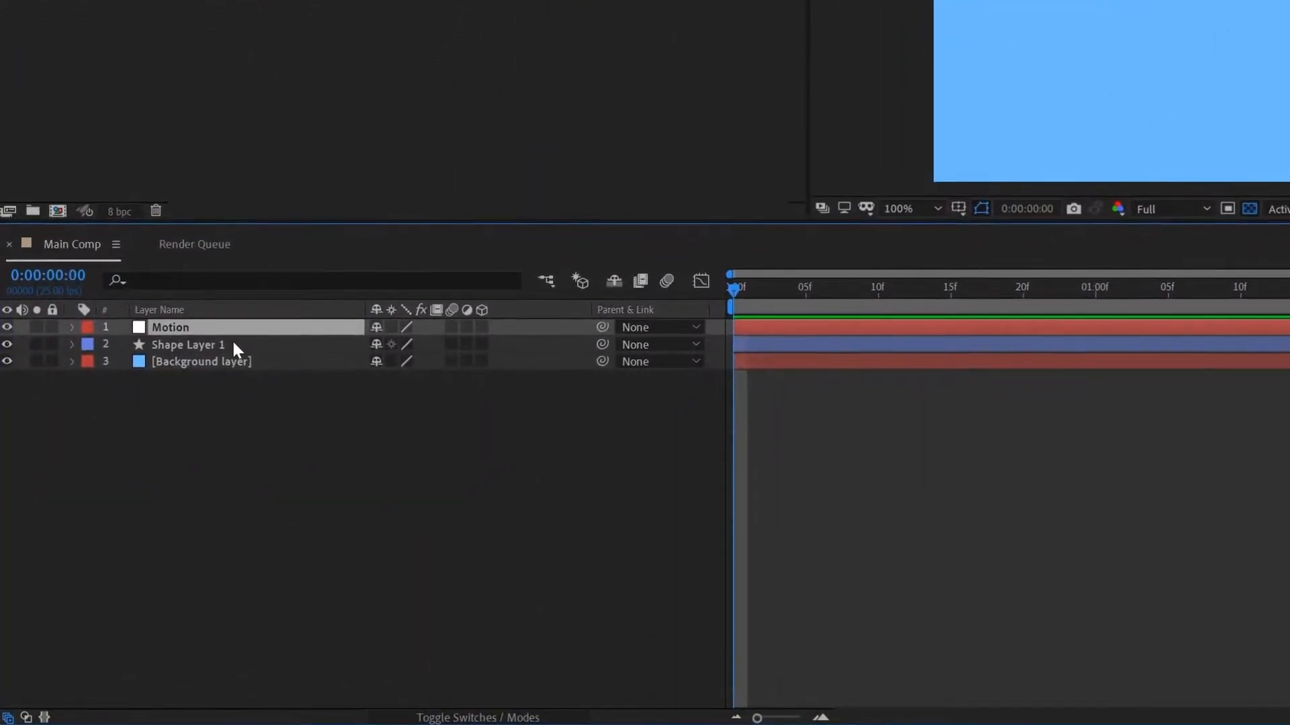
pyautogui.click(71, 344)
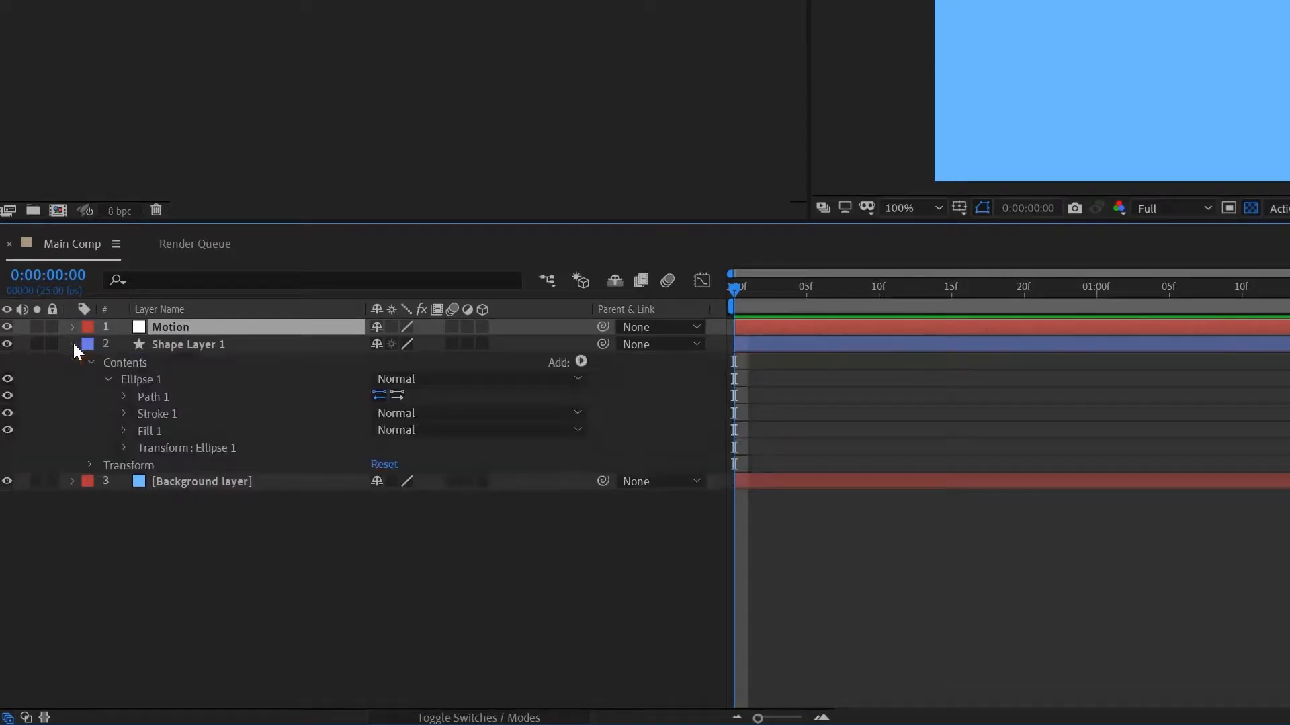
pyautogui.click(124, 396)
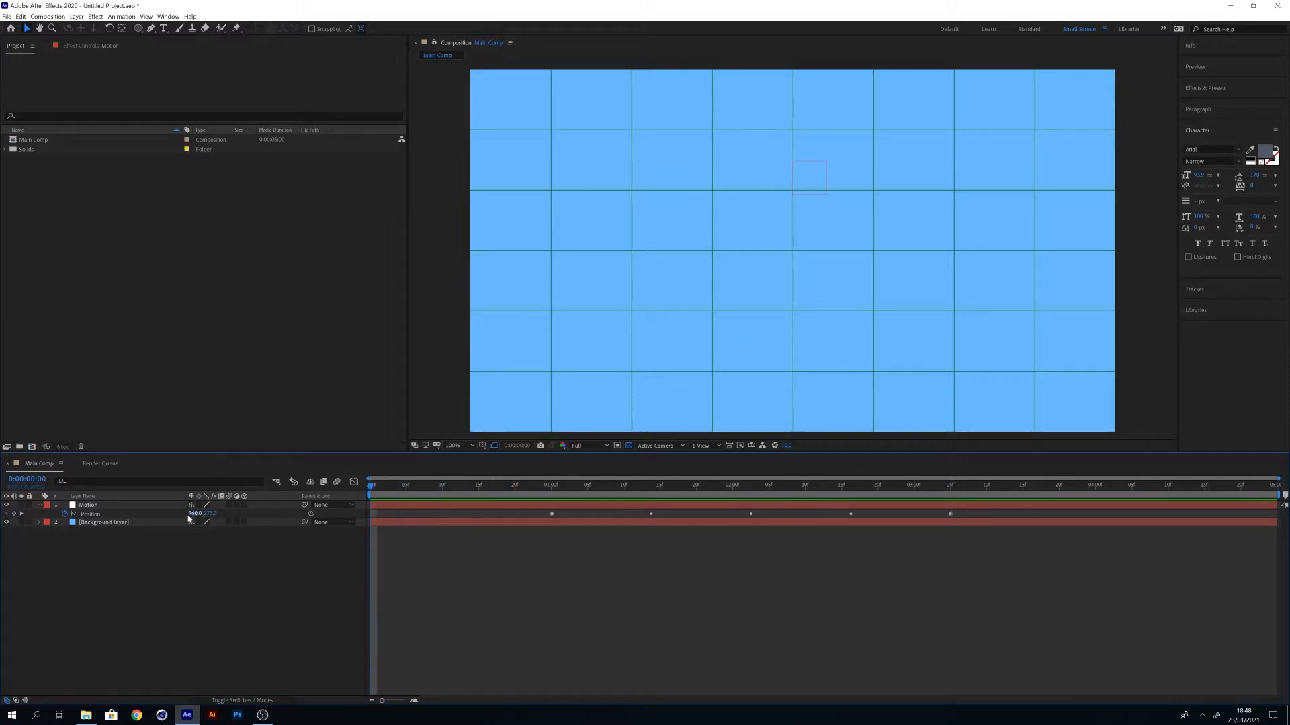
# Drag the Motion null to its next circular-path position, adding a Position keyframe.
pyautogui.click(87, 505)
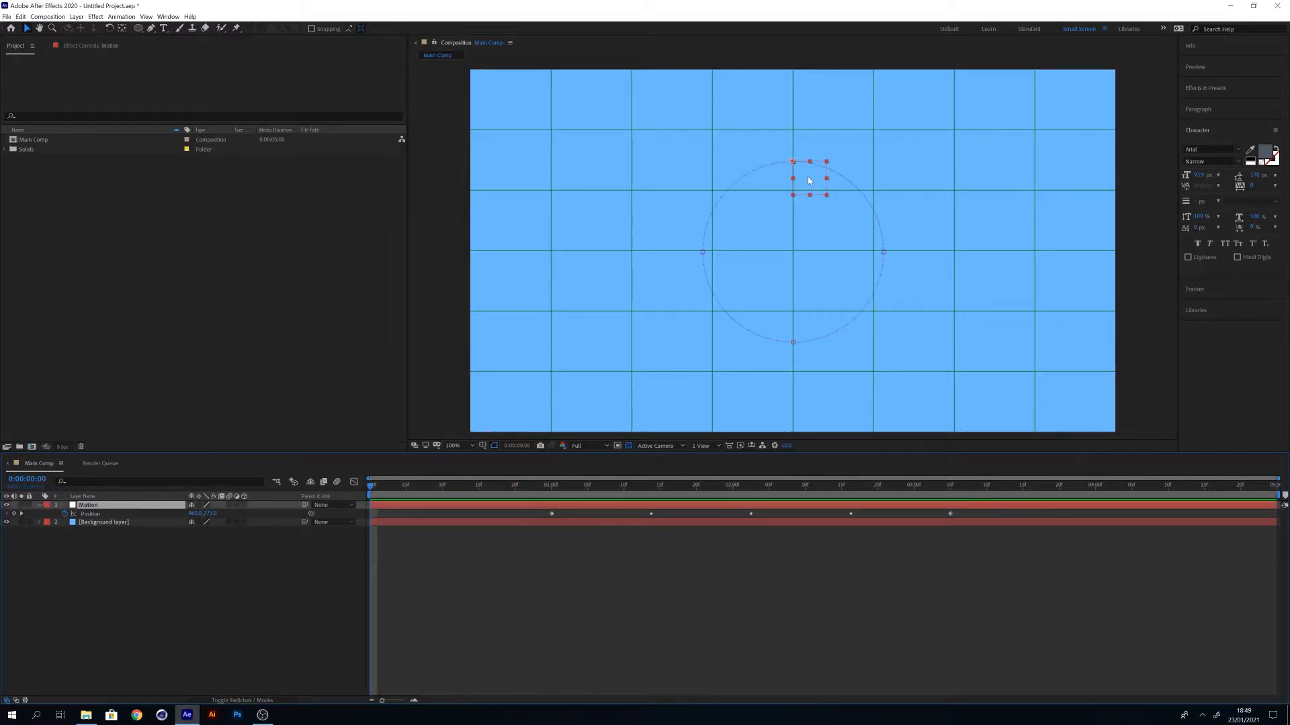
pyautogui.moveTo(808, 178); pyautogui.dragTo(442, 179)
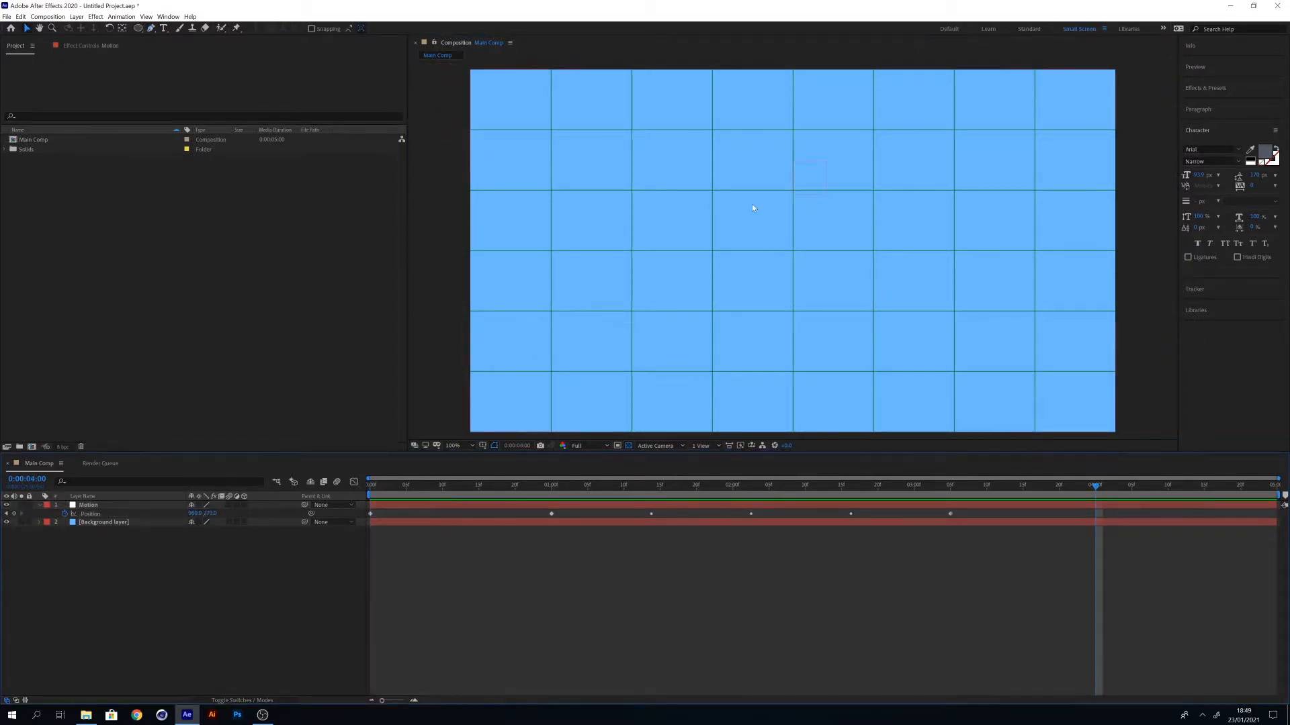
pyautogui.click(87, 504)
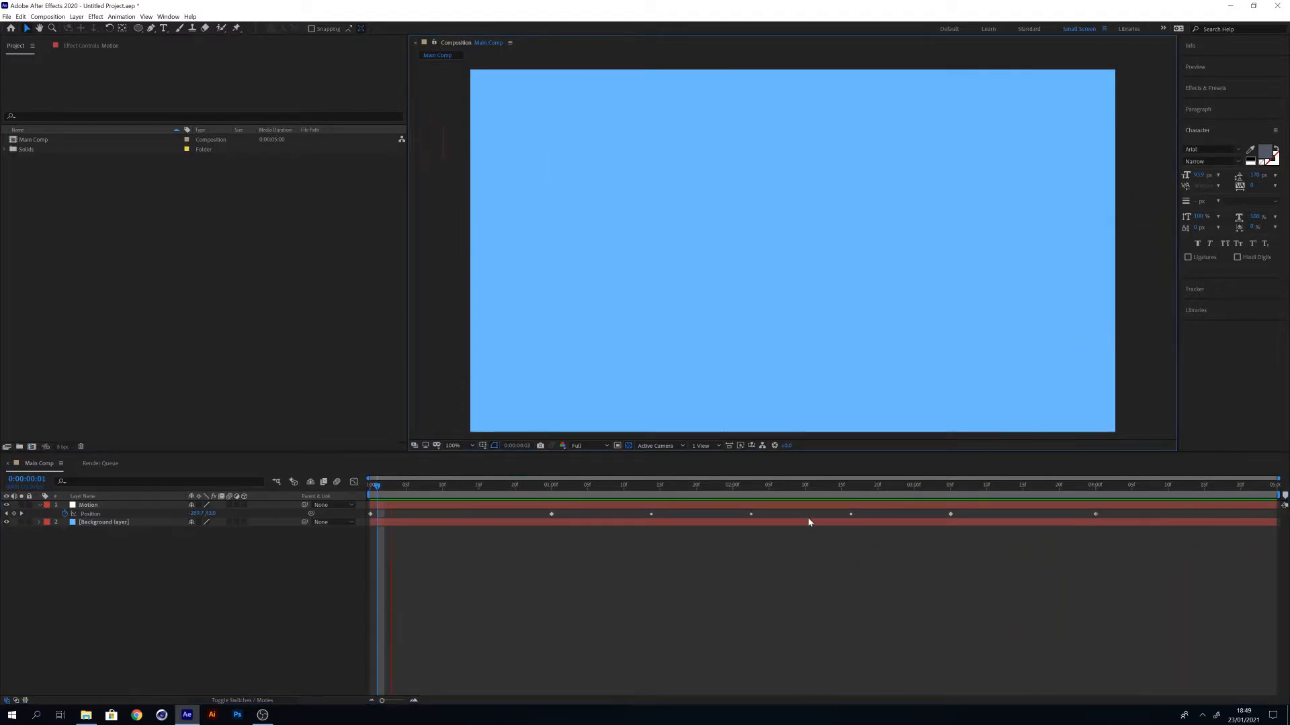
# Give the Motion null's Position keyframes speed 500 velocity easing.
pyautogui.click(665, 485)
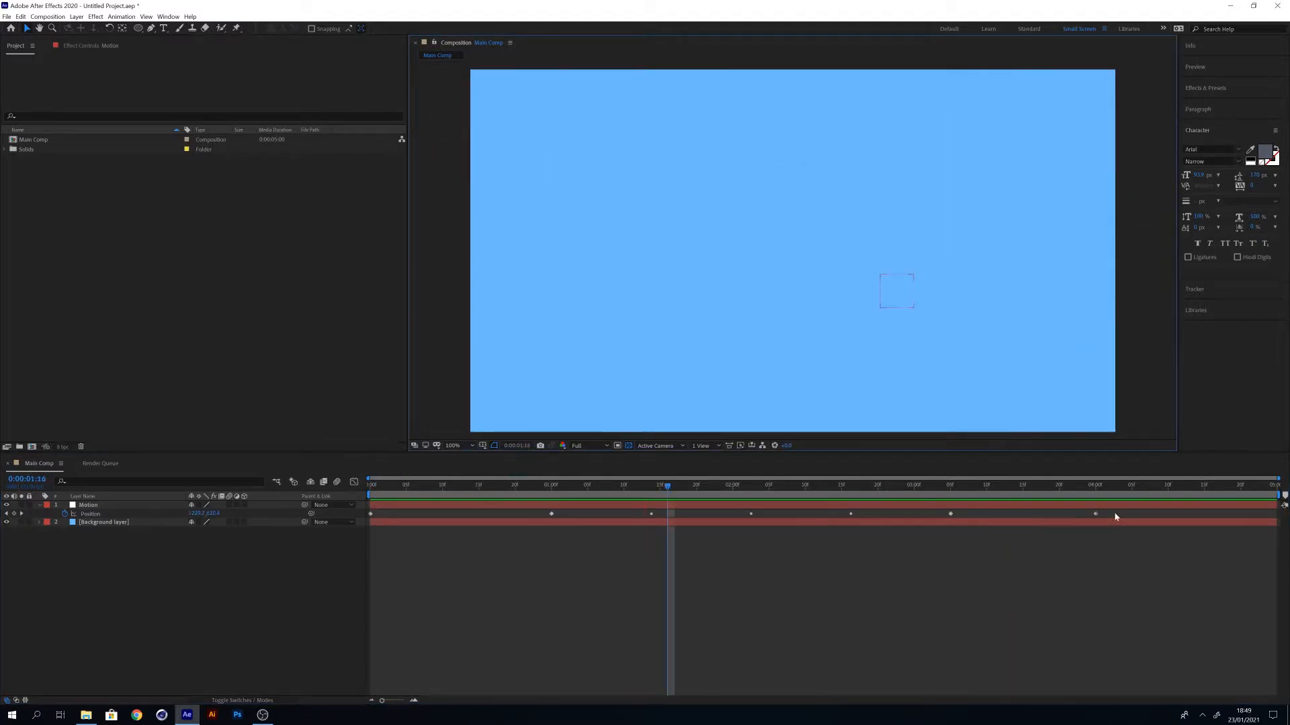
pyautogui.click(88, 505)
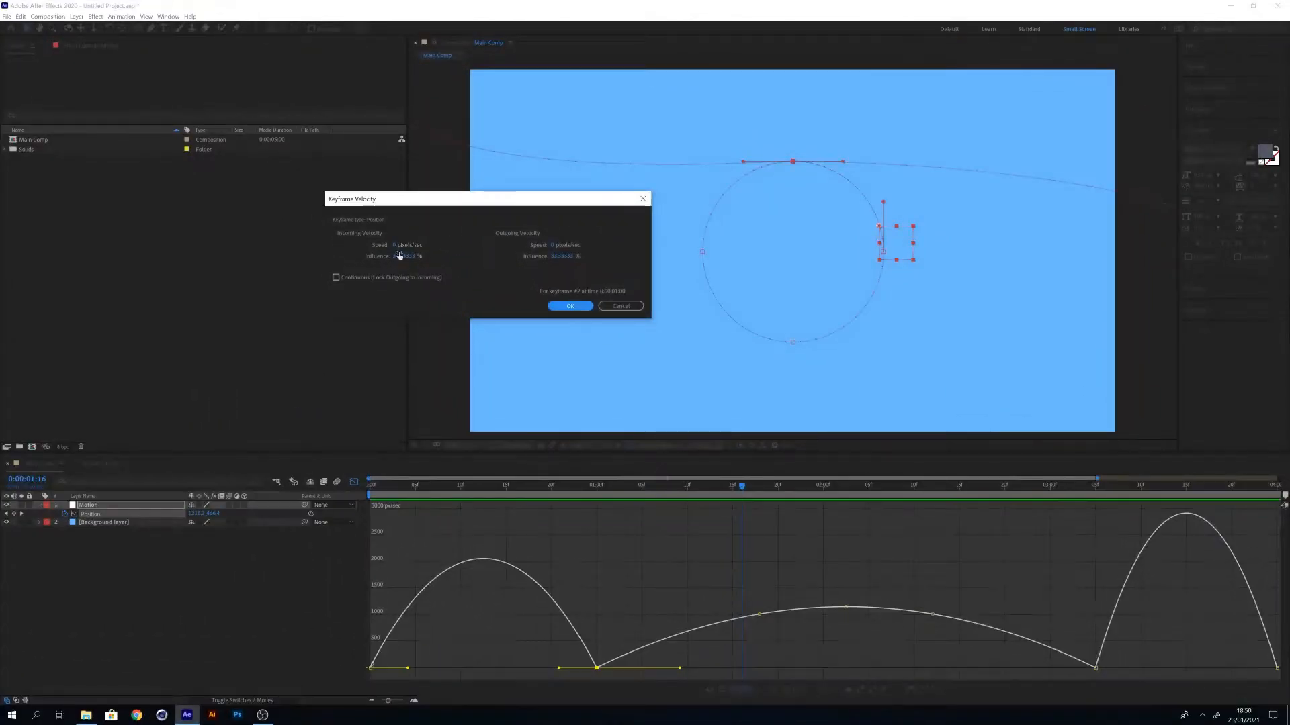
pyautogui.write('500')
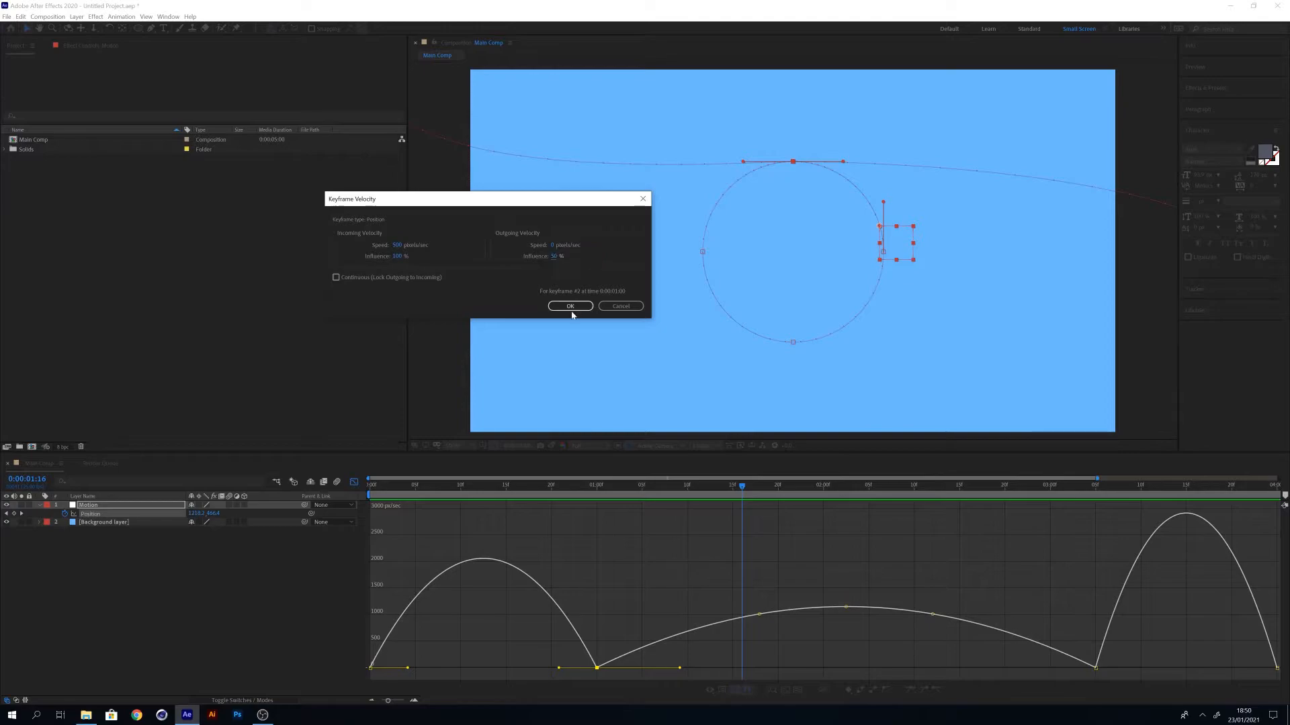
pyautogui.click(570, 305)
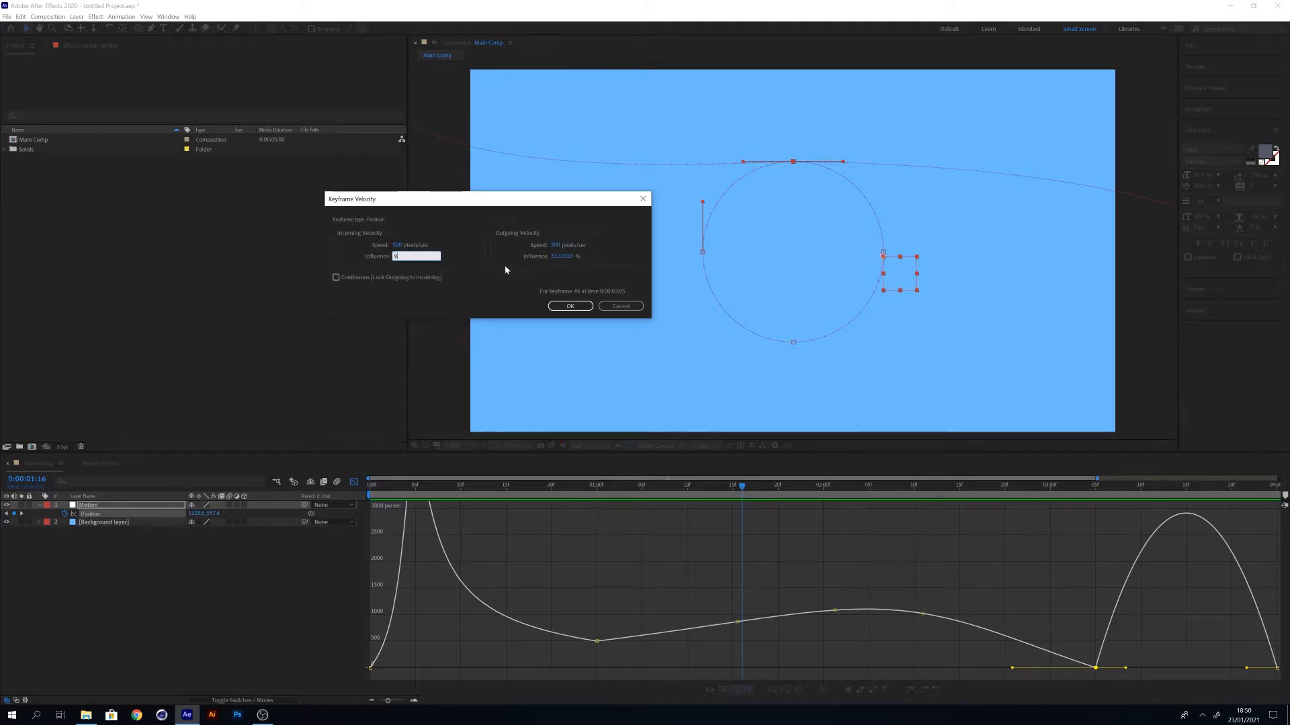
pyautogui.click(570, 307)
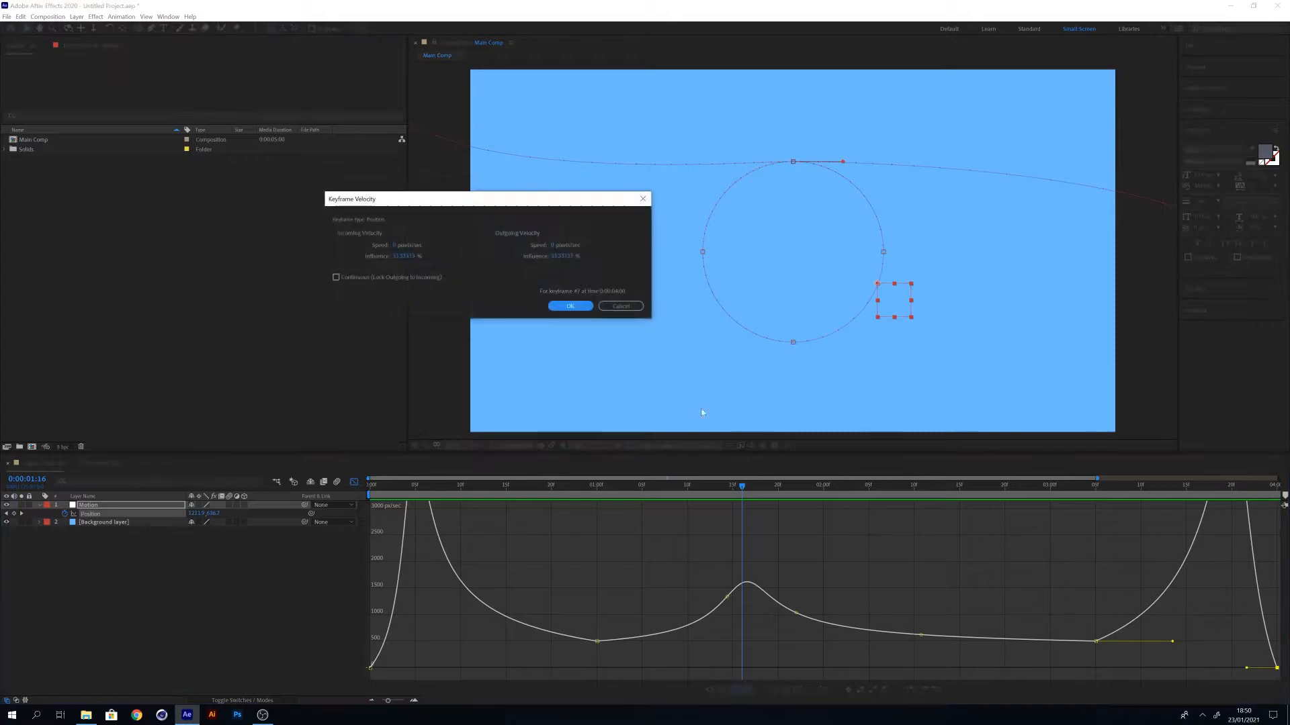
pyautogui.click(570, 306)
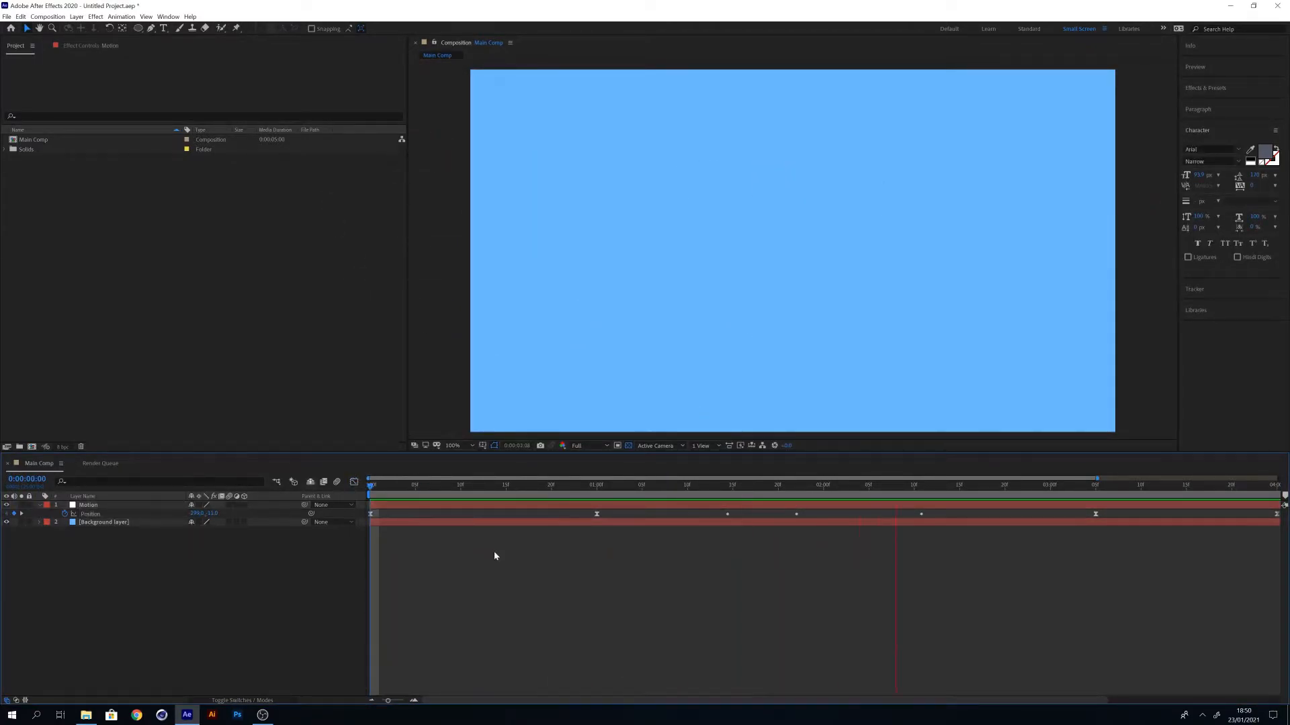
pyautogui.click(579, 485)
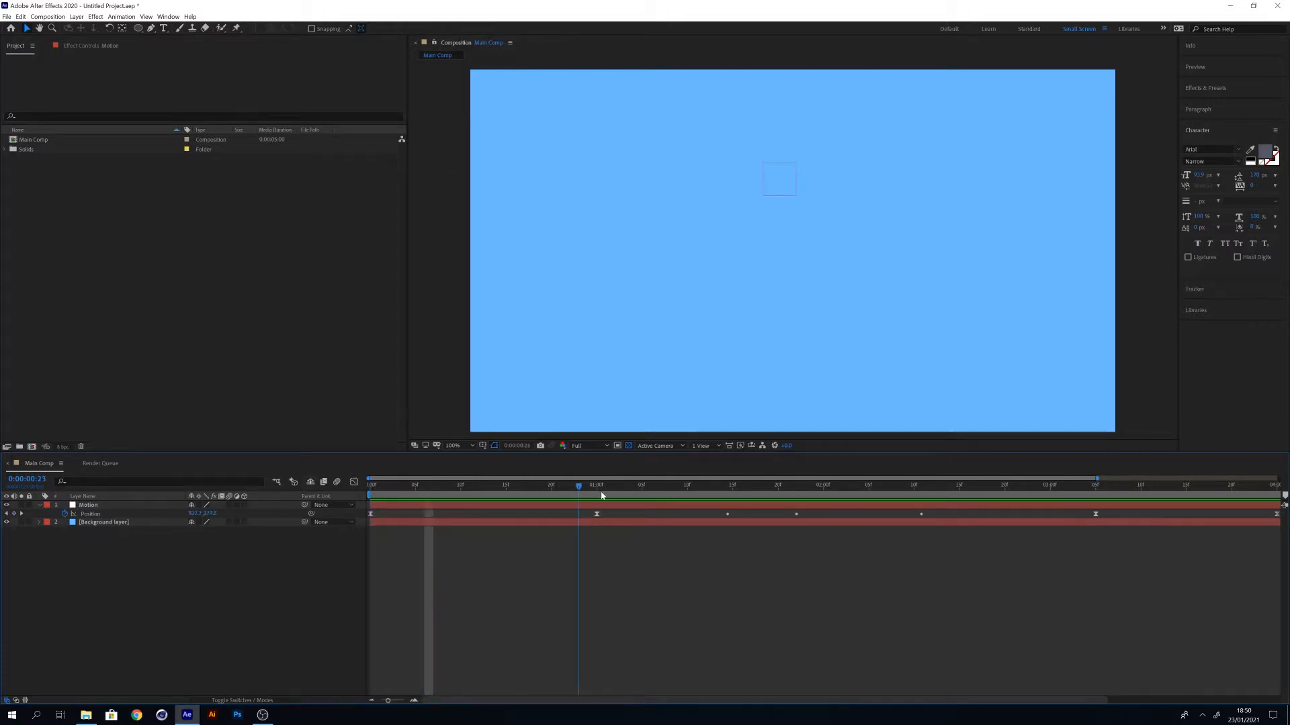
# Add a white comp-sized solid named 'Body' via Layer > New > Solid.
pyautogui.click(75, 16)
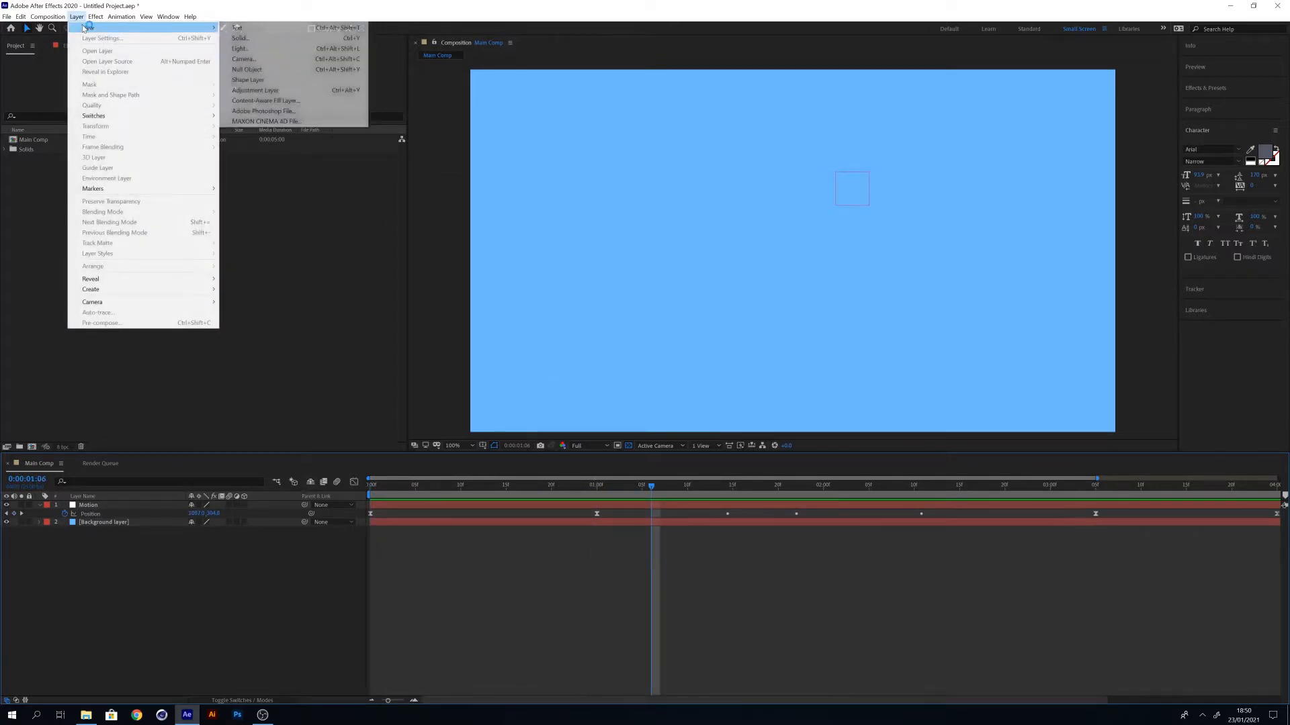
pyautogui.click(244, 37)
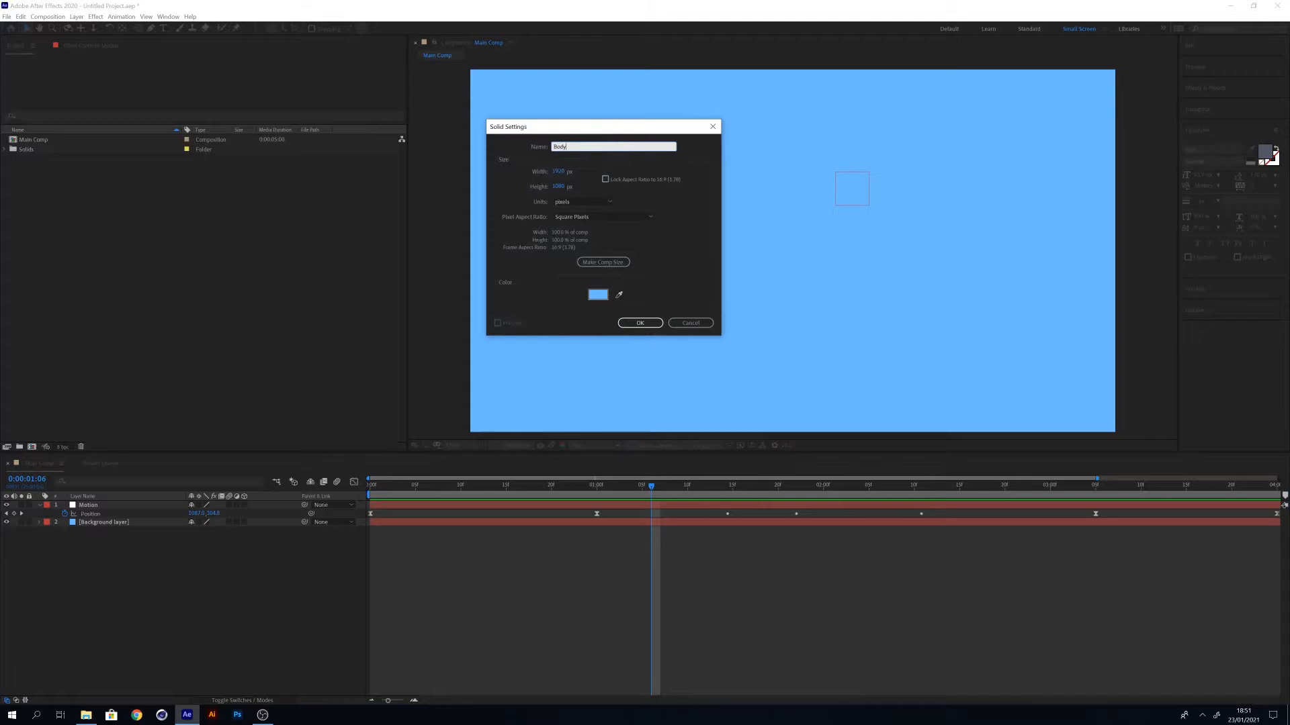
pyautogui.click(597, 295)
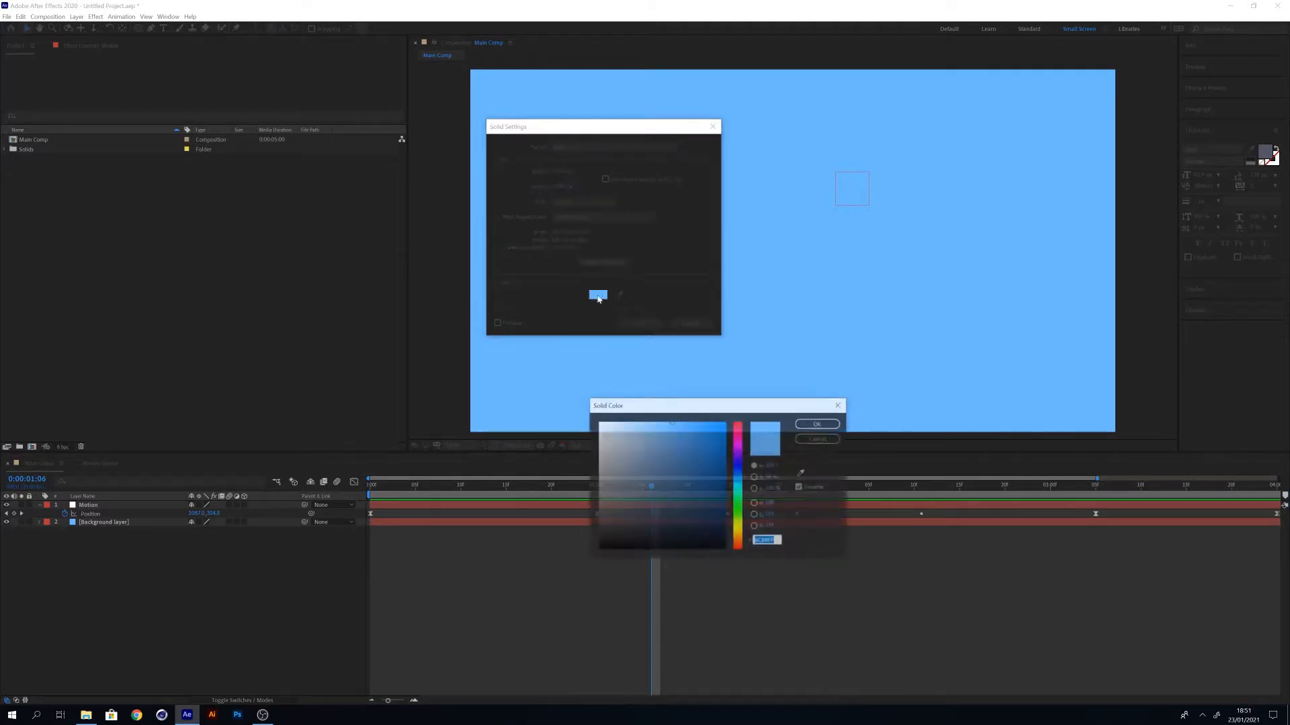
pyautogui.click(817, 424)
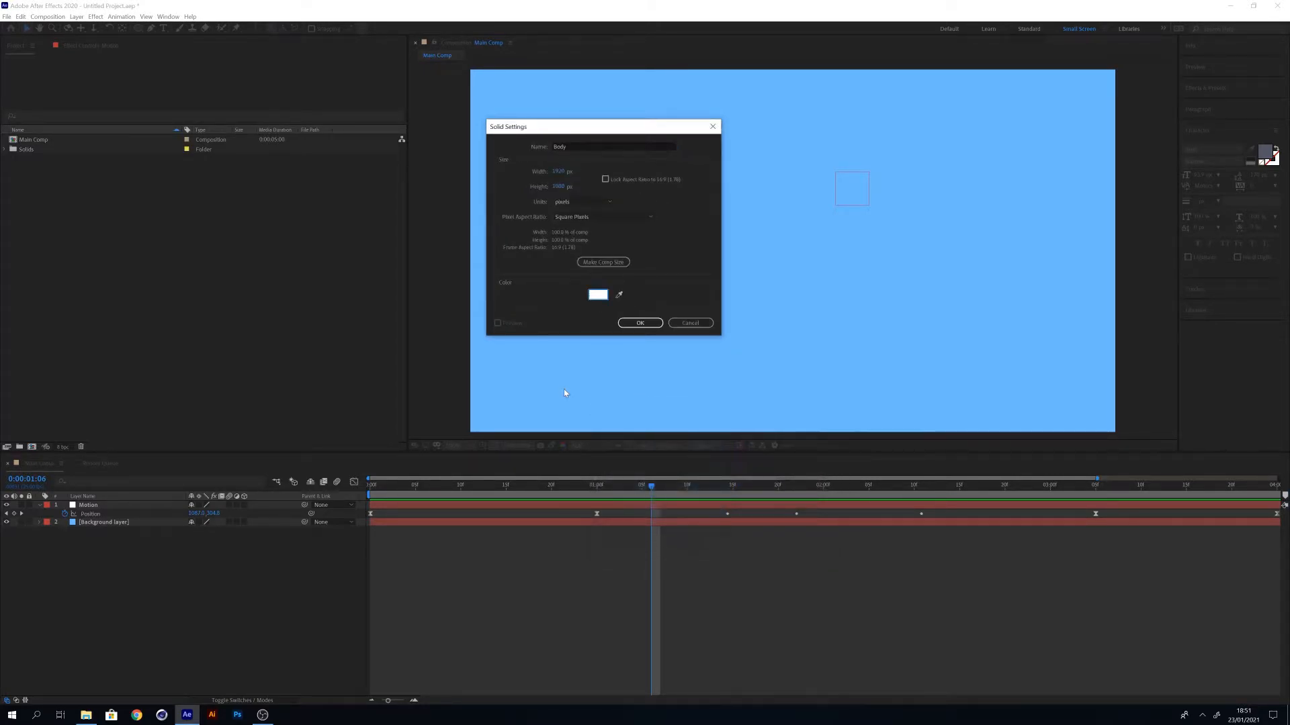
pyautogui.click(640, 323)
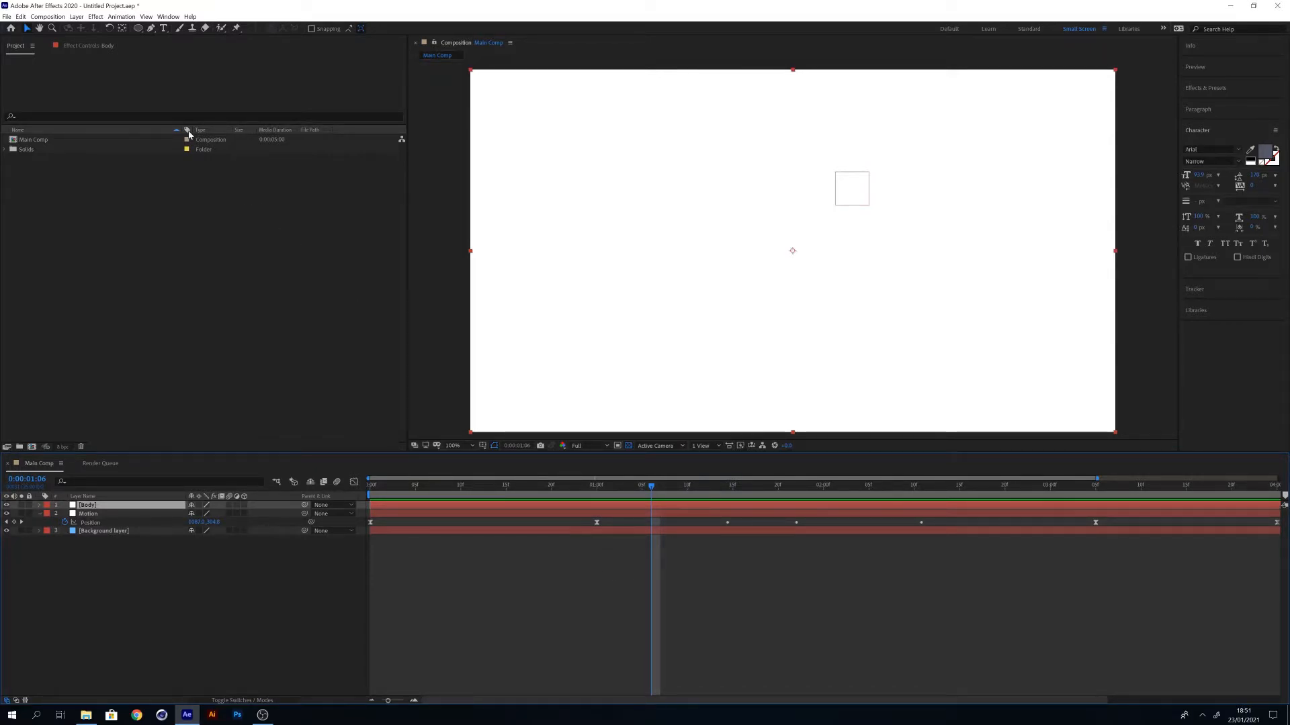
pyautogui.moveTo(146, 43)
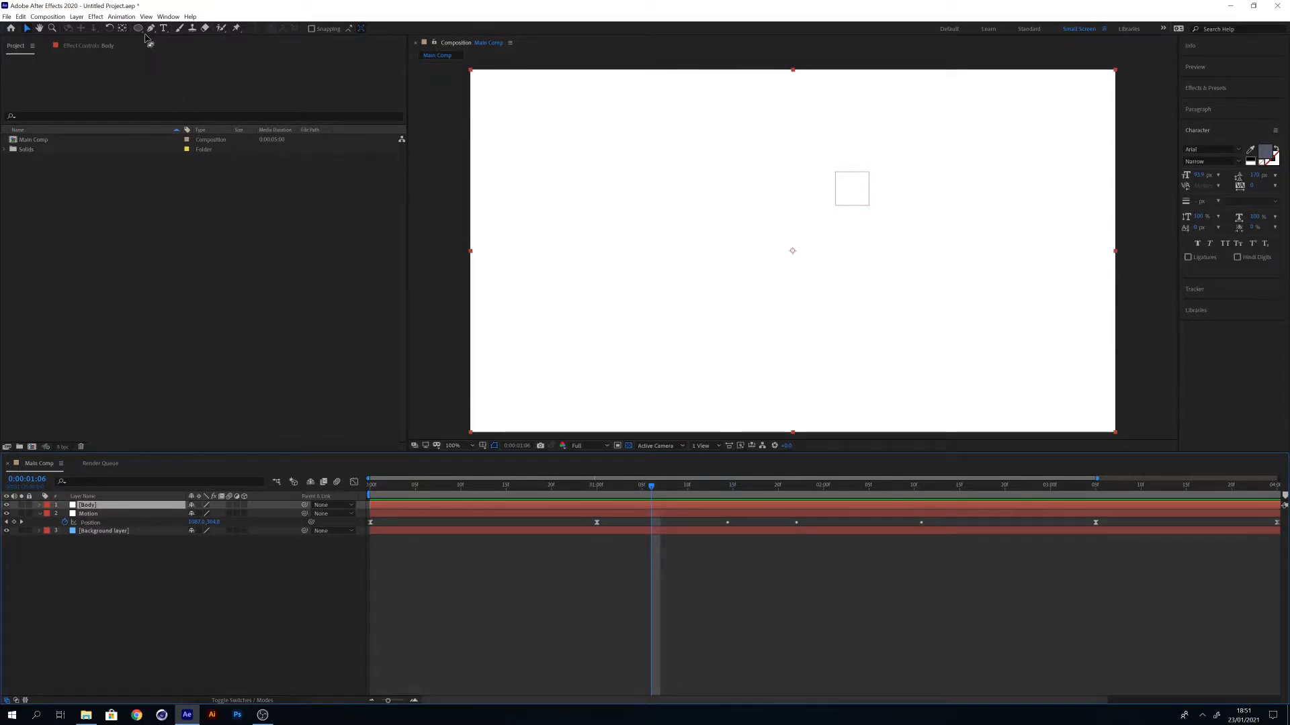
# Apply Effect > Simulation > CC Mr. Mercury to Body and expand its effect settings.
pyautogui.click(95, 17)
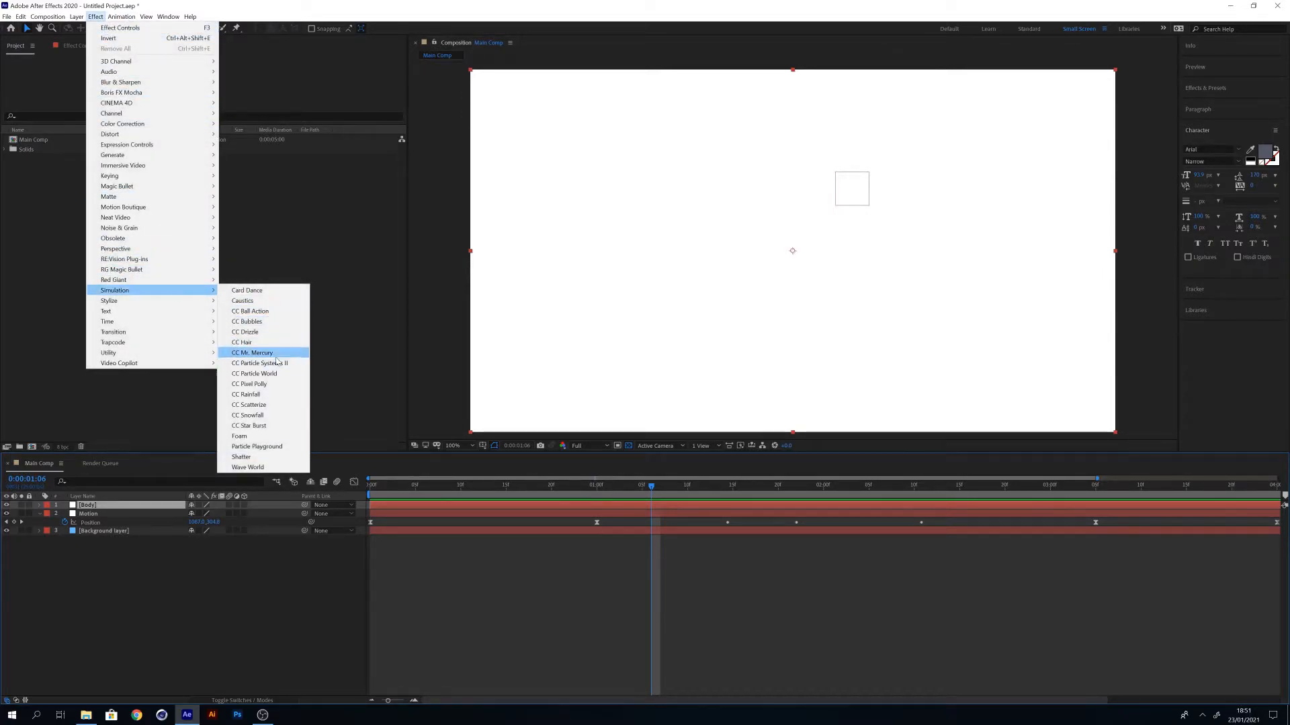
pyautogui.click(252, 352)
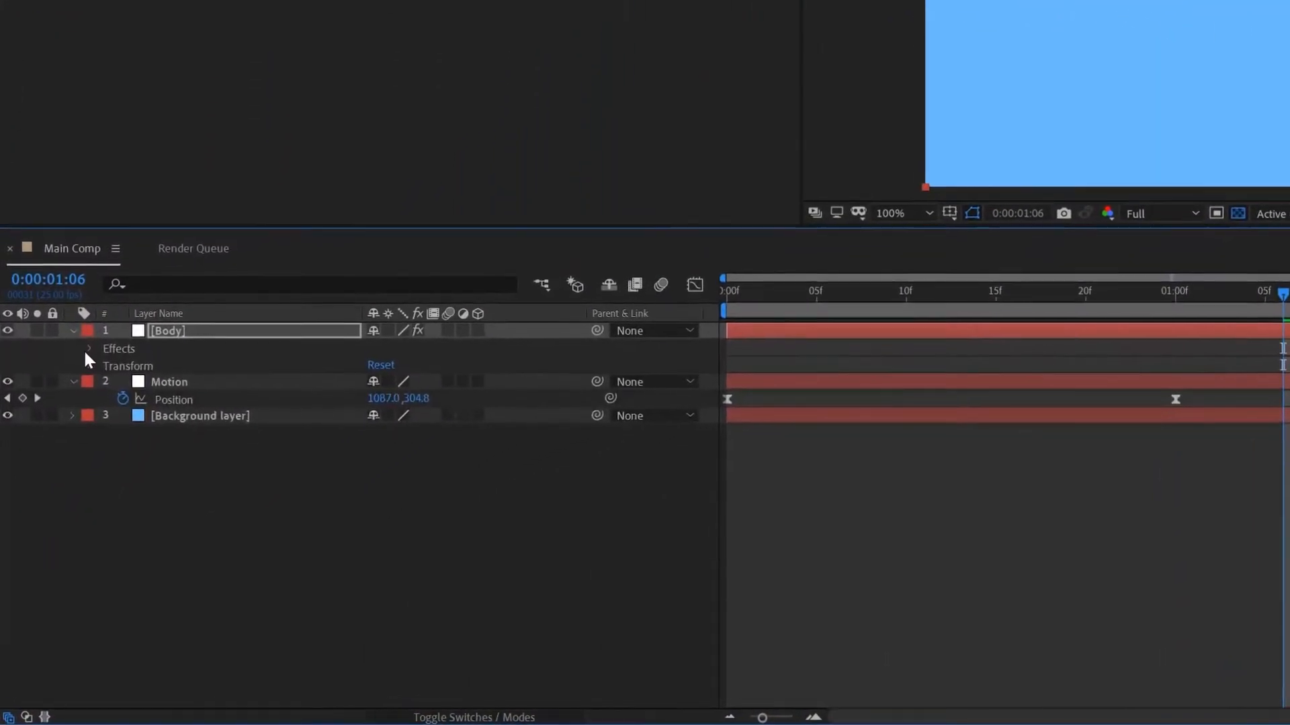
pyautogui.click(87, 349)
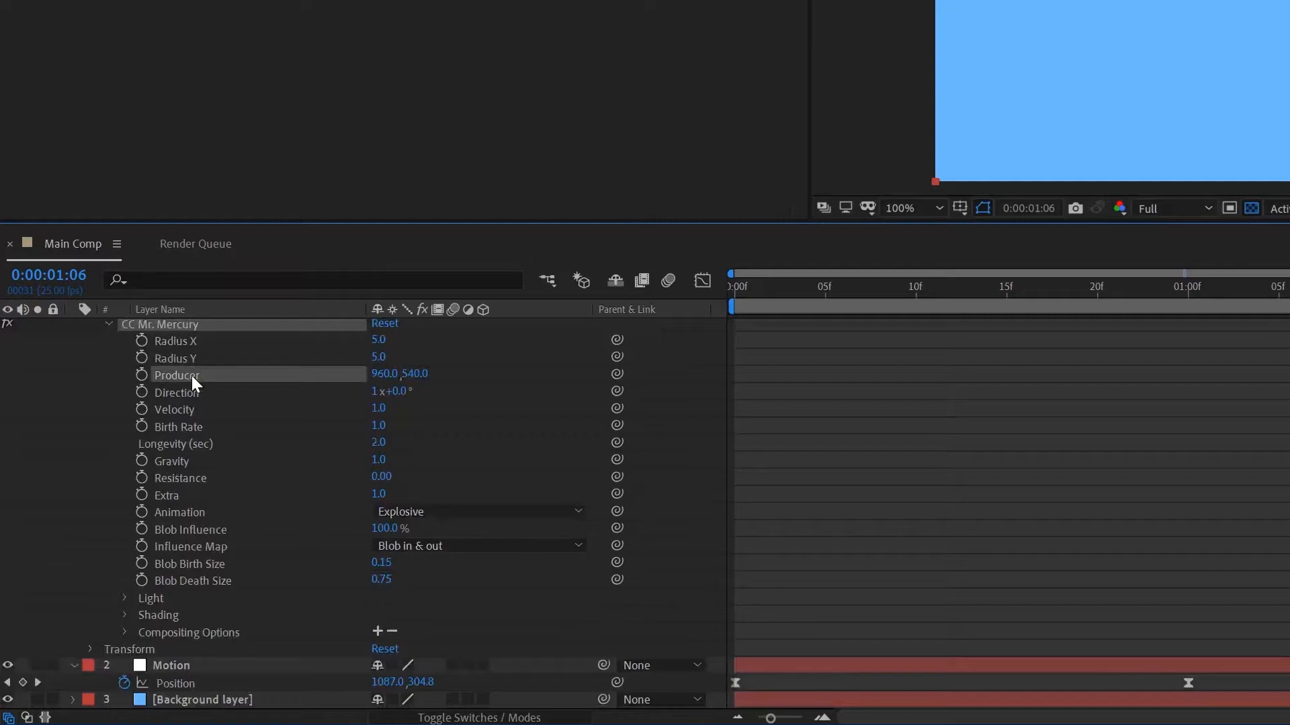
pyautogui.moveTo(585, 387)
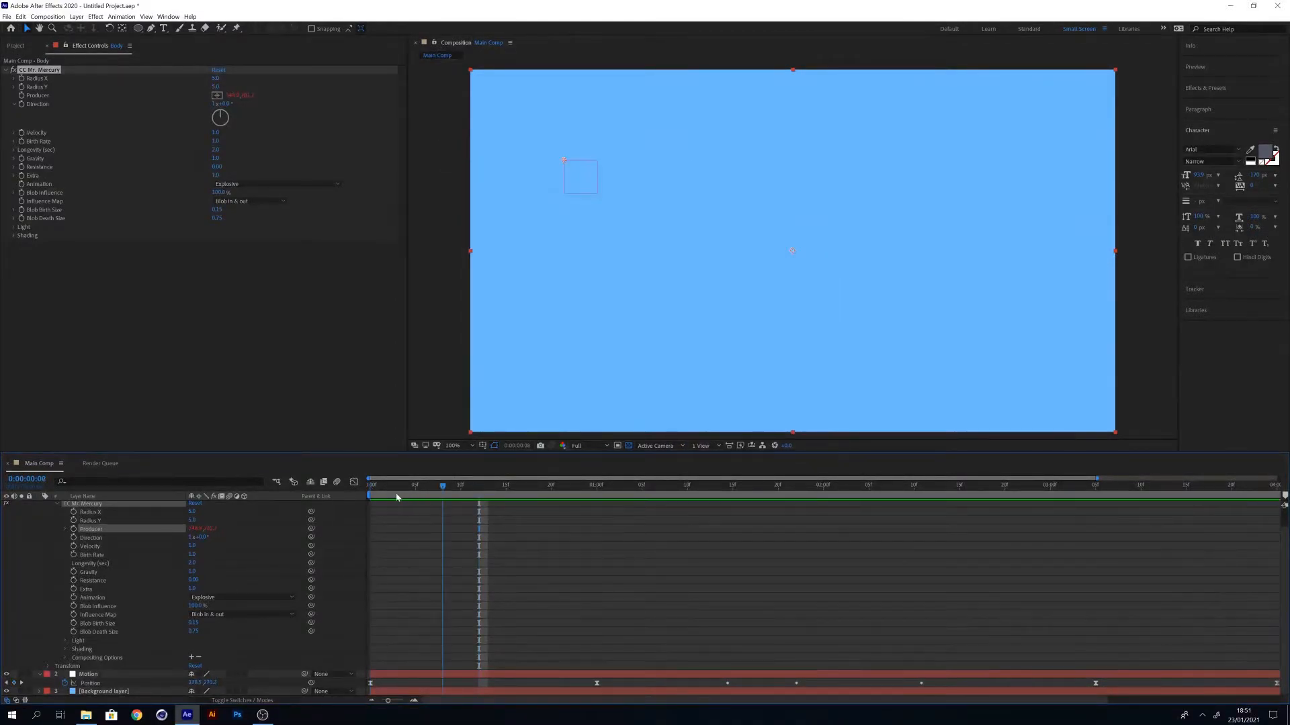
# Jump to a later time to preview the white Mercury blobs.
pyautogui.click(805, 485)
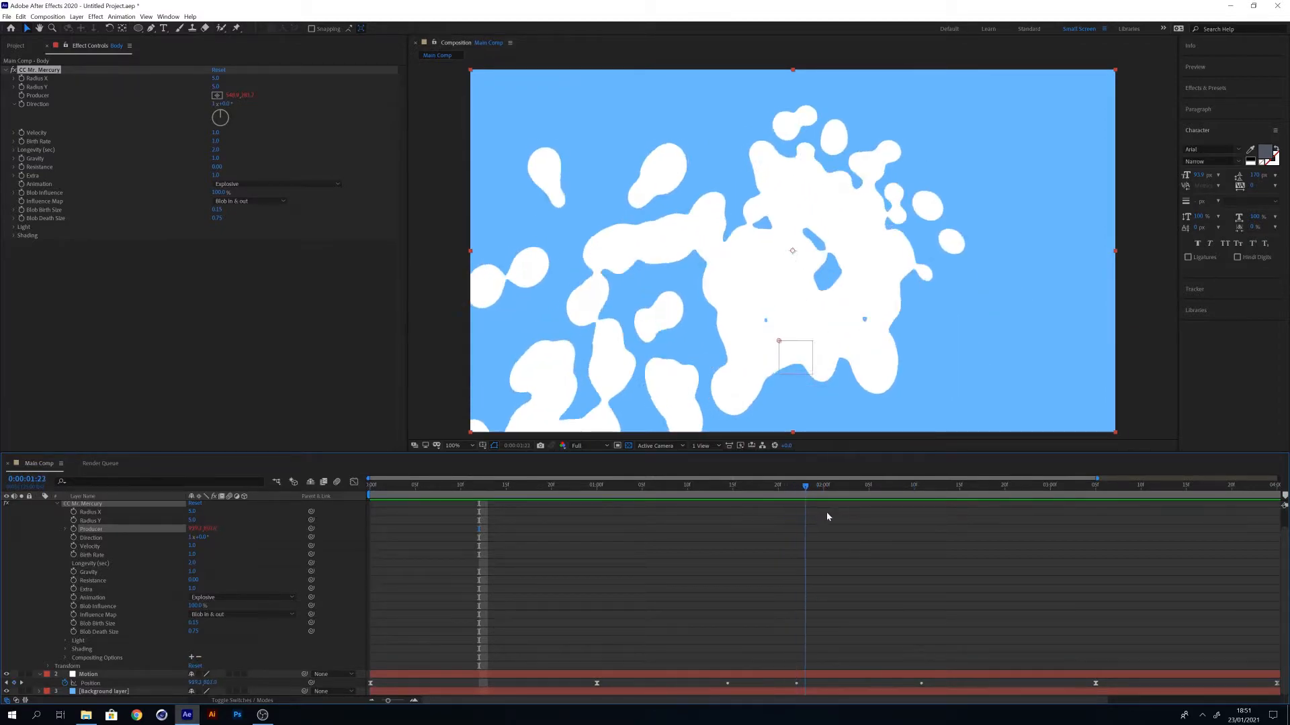
# Move the time indicator and adjust Mercury settings in Effect Controls.
pyautogui.click(823, 486)
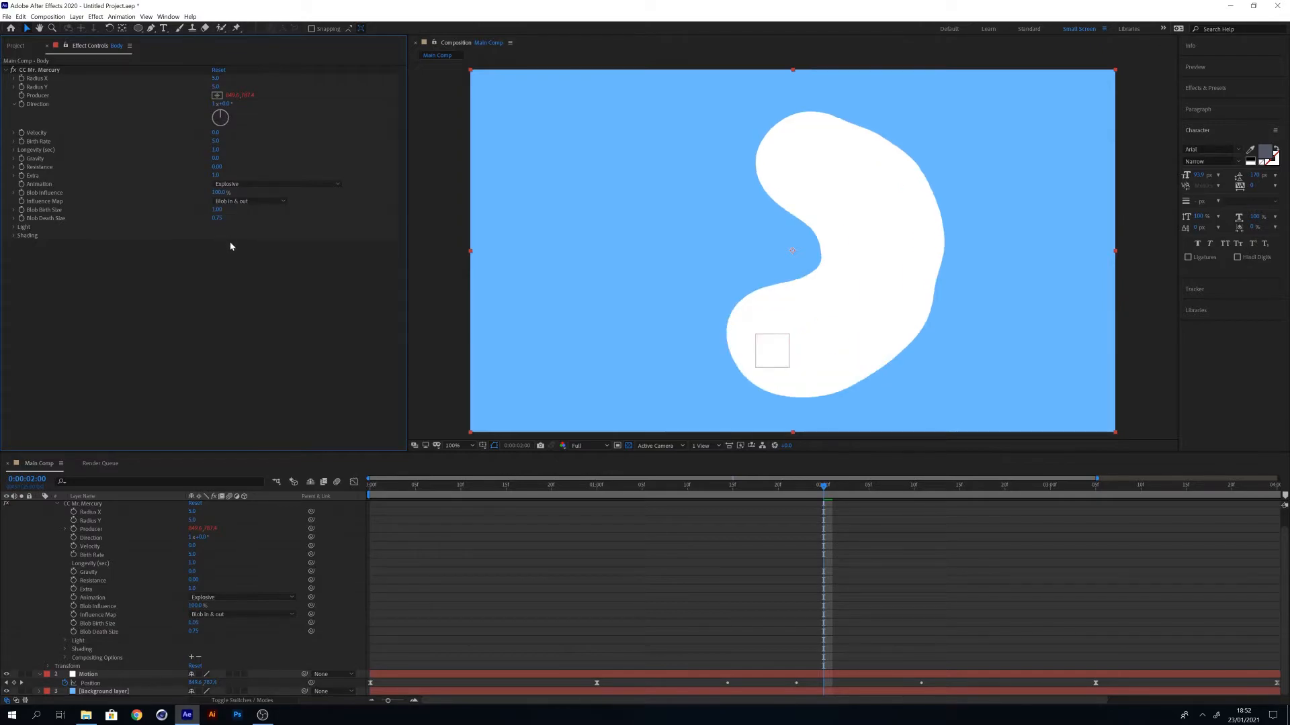
pyautogui.click(217, 217)
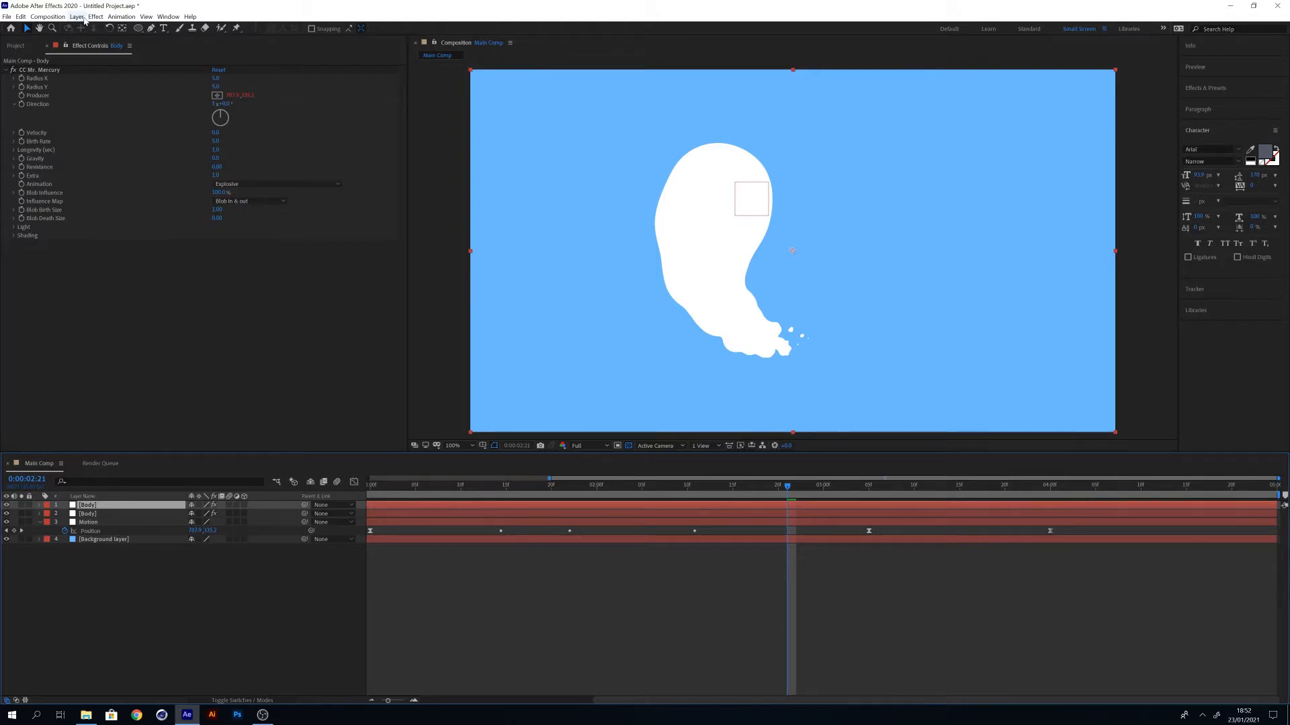
# Make the duplicated Mercury solid black and rename it 'Eye' in Solid Settings.
pyautogui.click(77, 17)
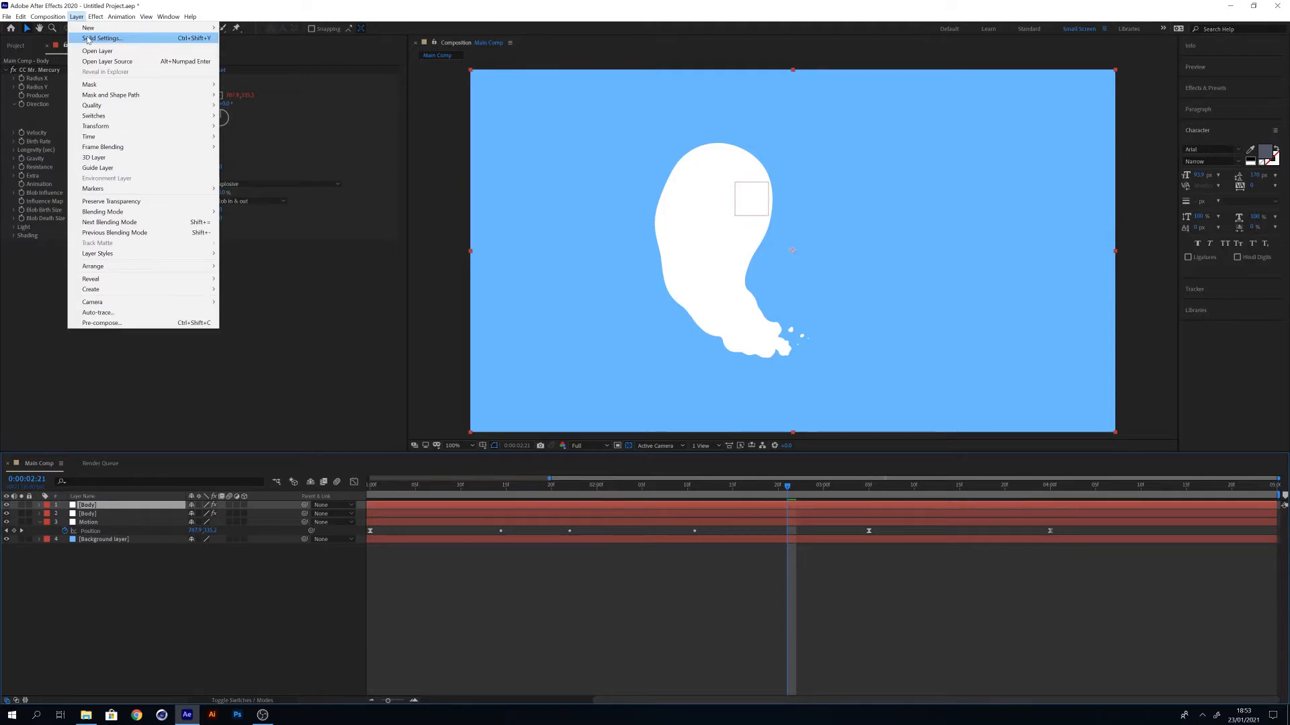
pyautogui.click(109, 37)
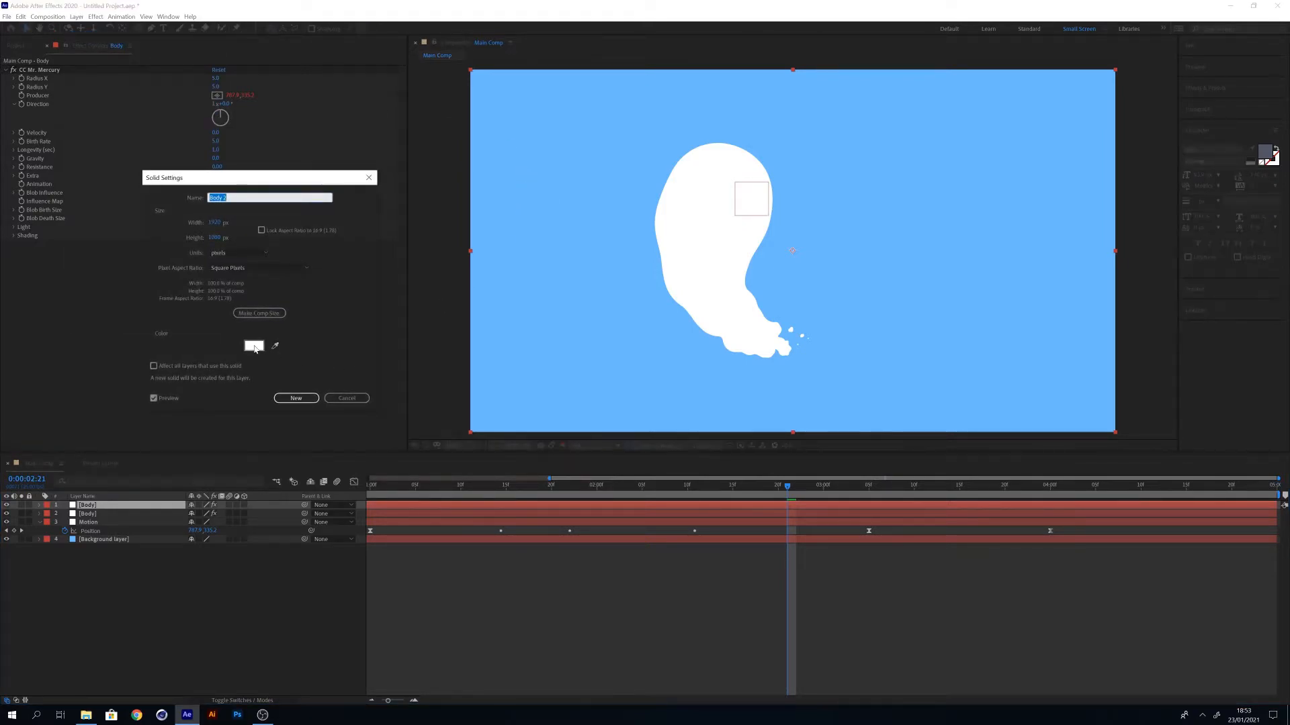
pyautogui.click(253, 346)
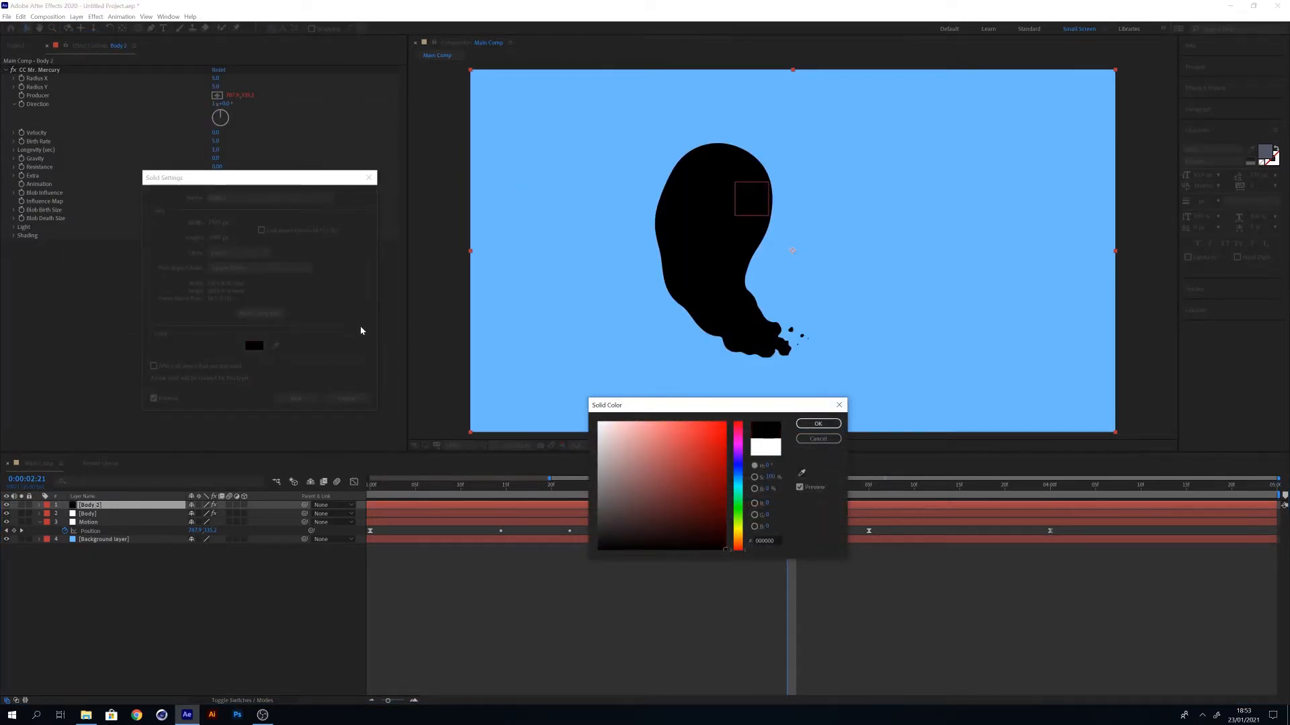
pyautogui.click(818, 423)
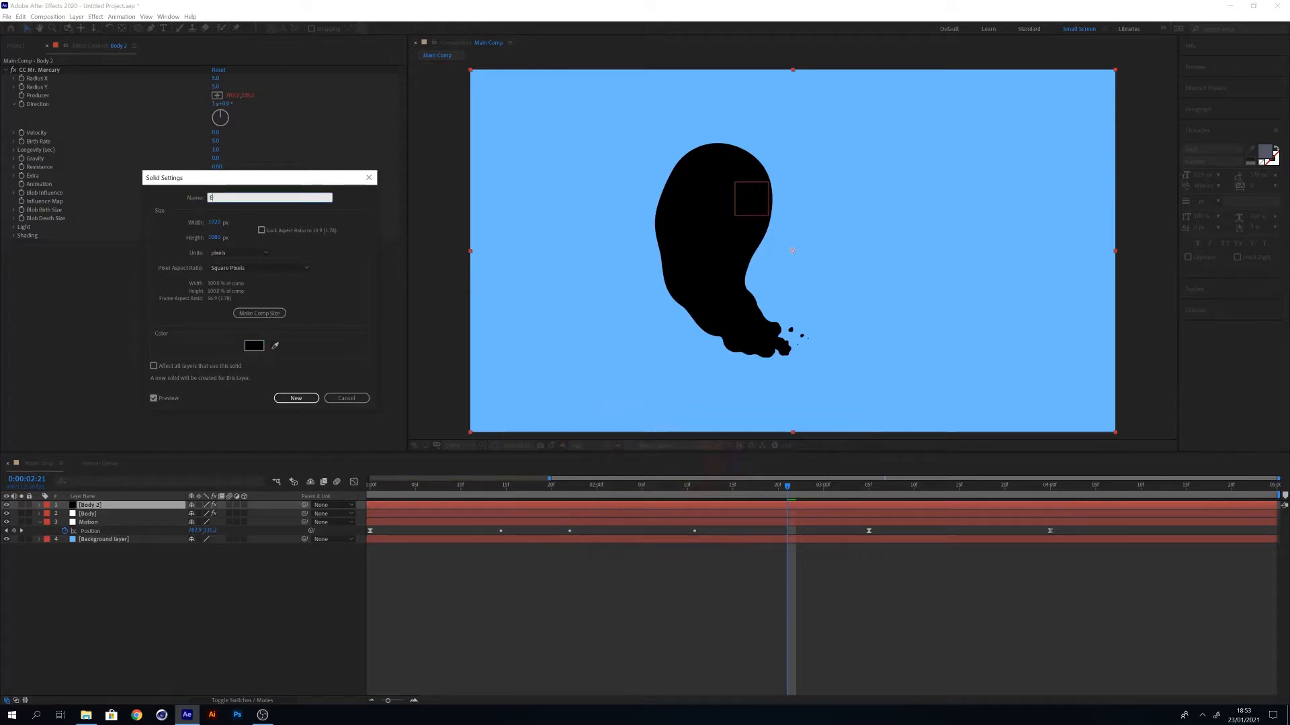
pyautogui.write('Eye')
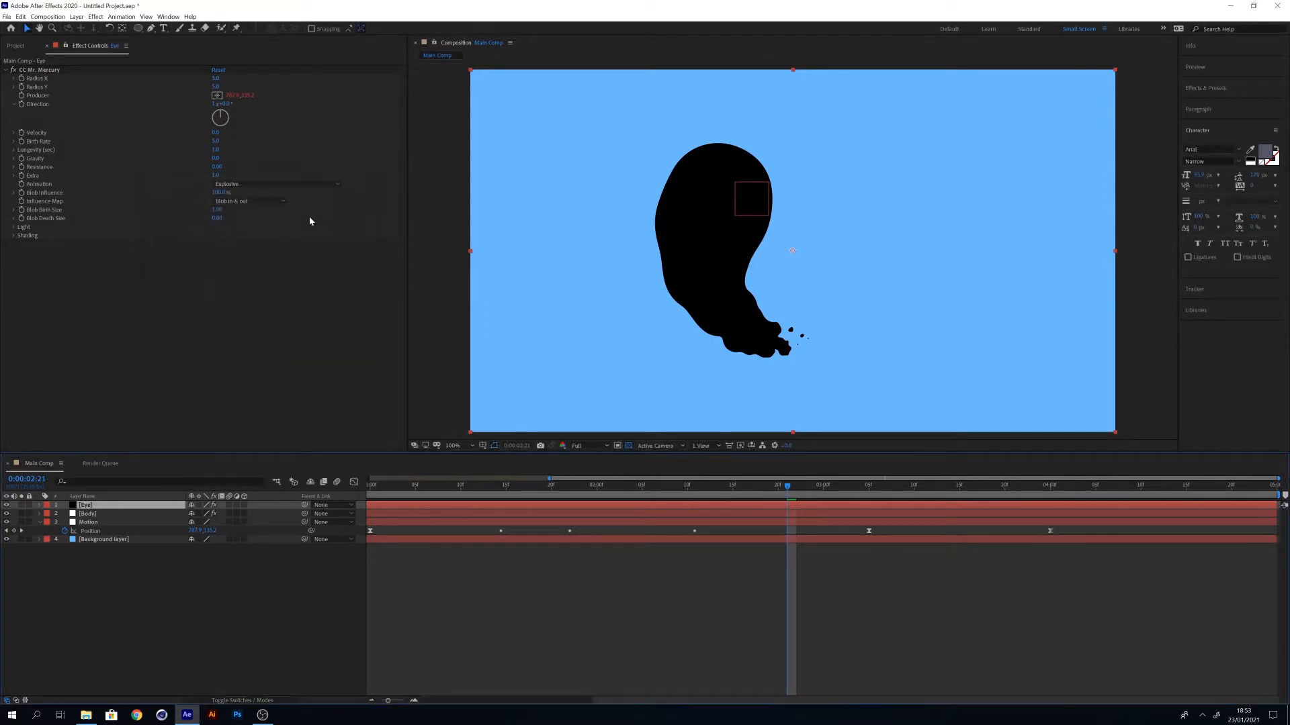
pyautogui.moveTo(199, 232)
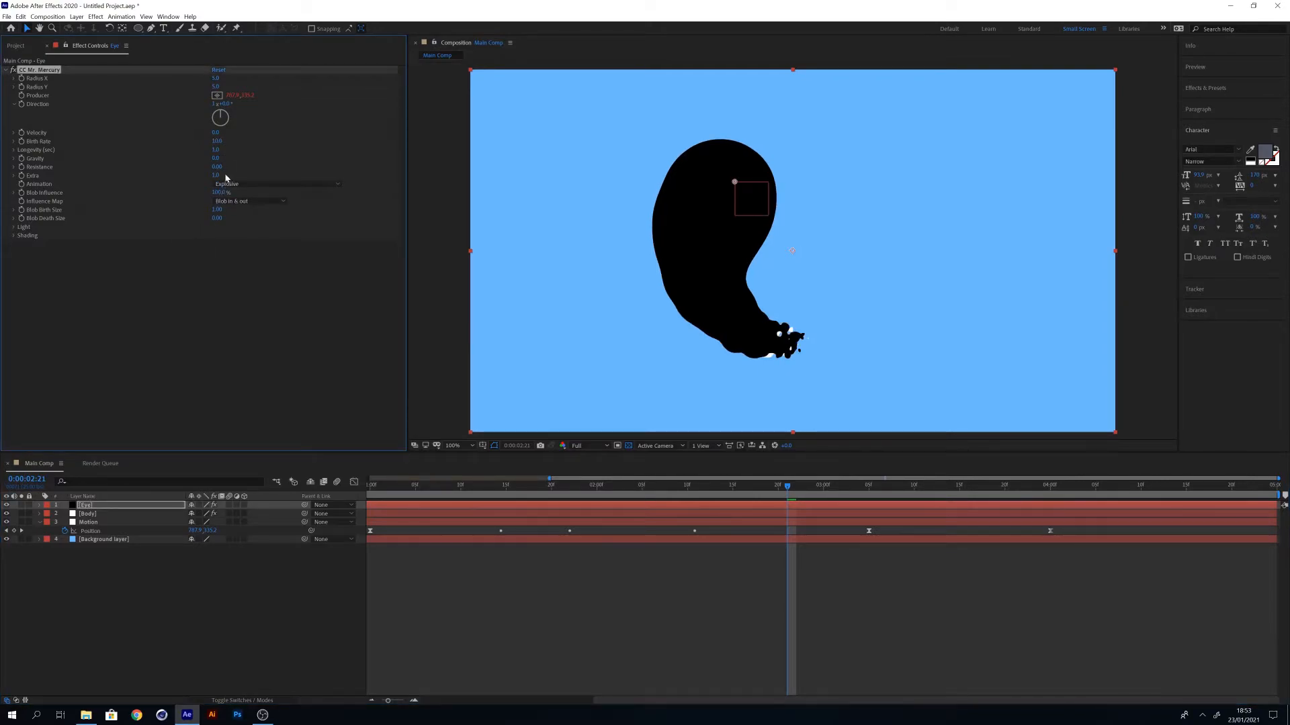
# Adjust the Eye layer's Mercury values to shrink it into a small eye.
pyautogui.click(217, 209)
pyautogui.write('Whi')
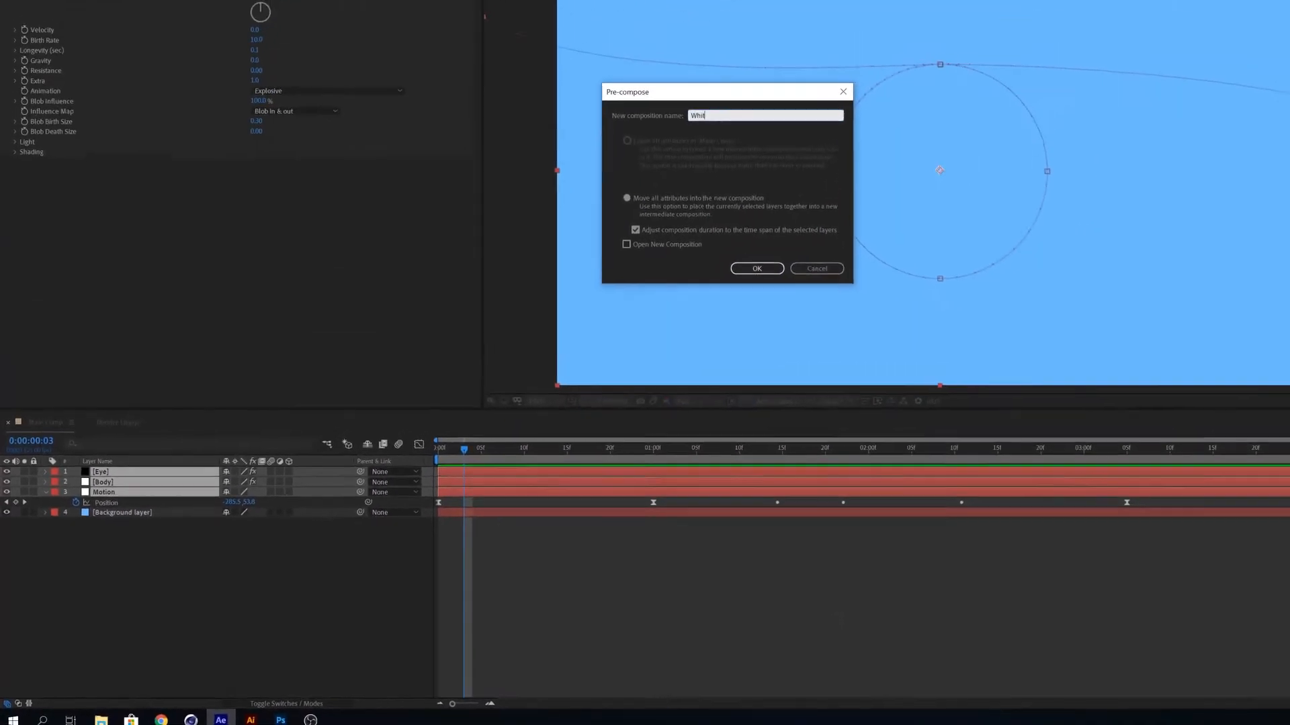
# Pre-compose Eye, Body and Motion into a 'White' composition and move to about two seconds.
pyautogui.click(757, 268)
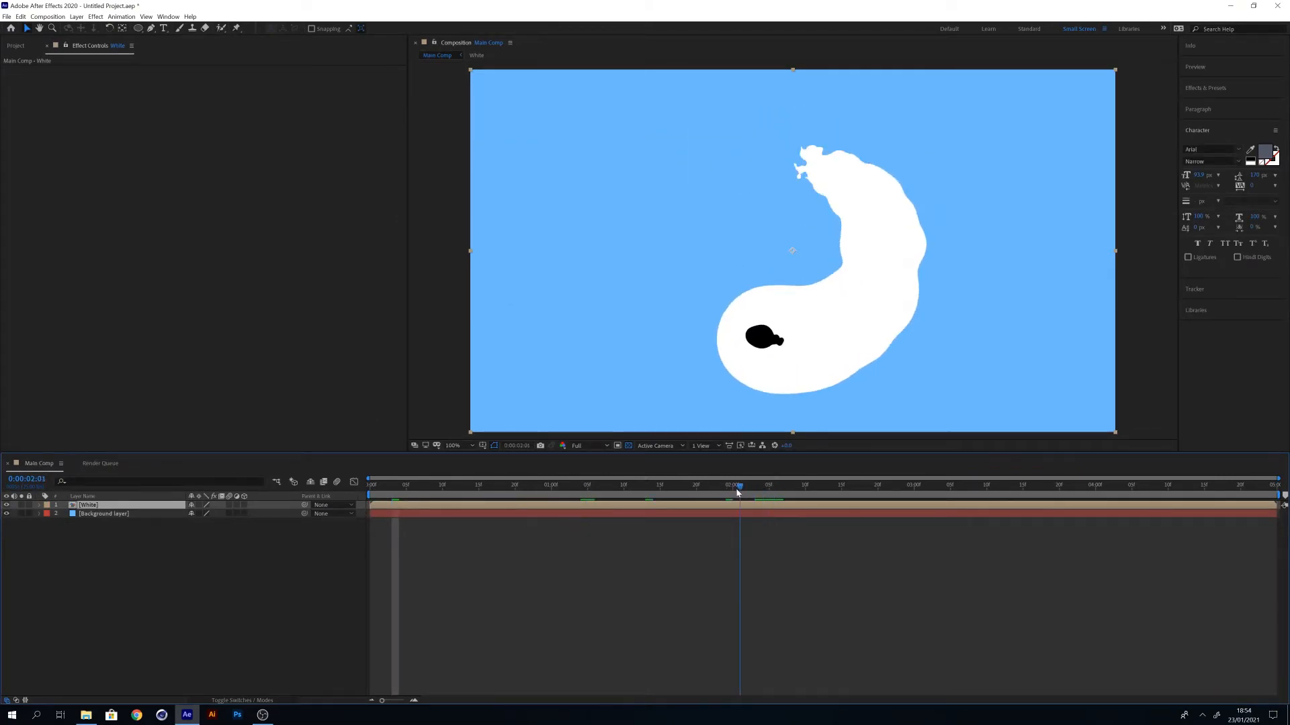
pyautogui.click(13, 45)
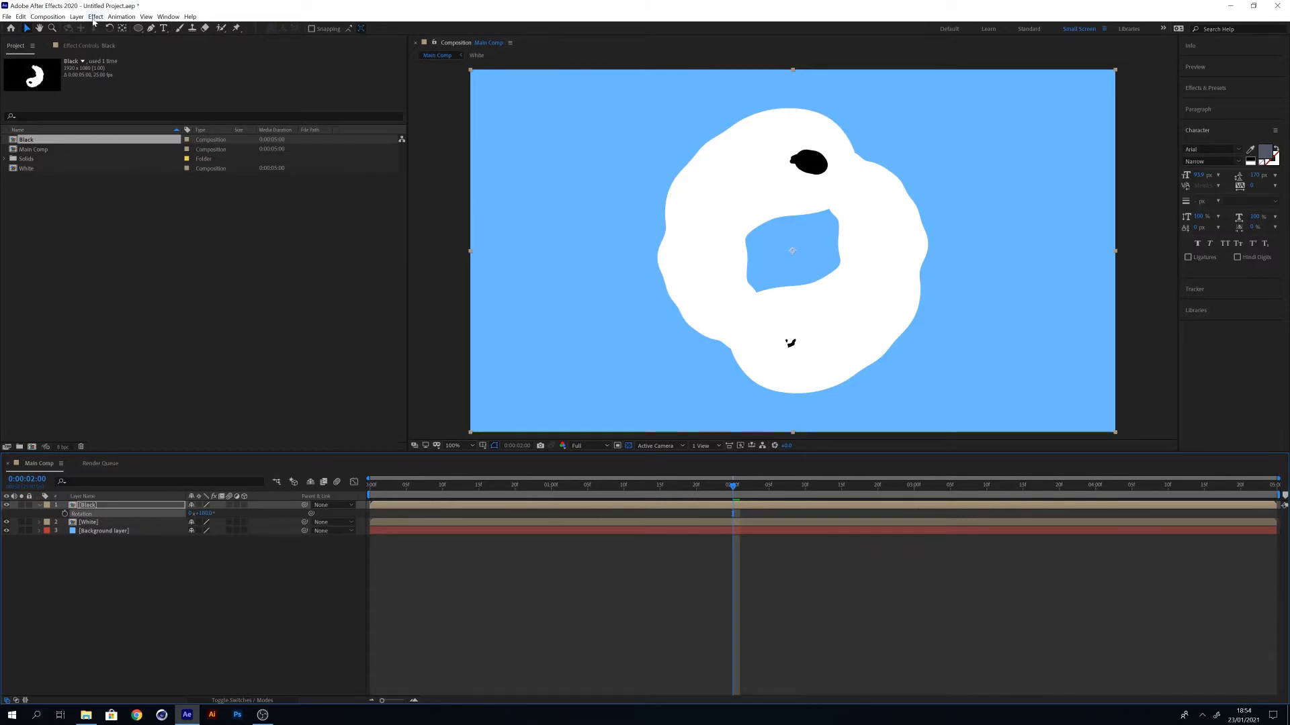
# Open the Effect menu to apply Channel > Invert to the Black layer.
pyautogui.click(94, 16)
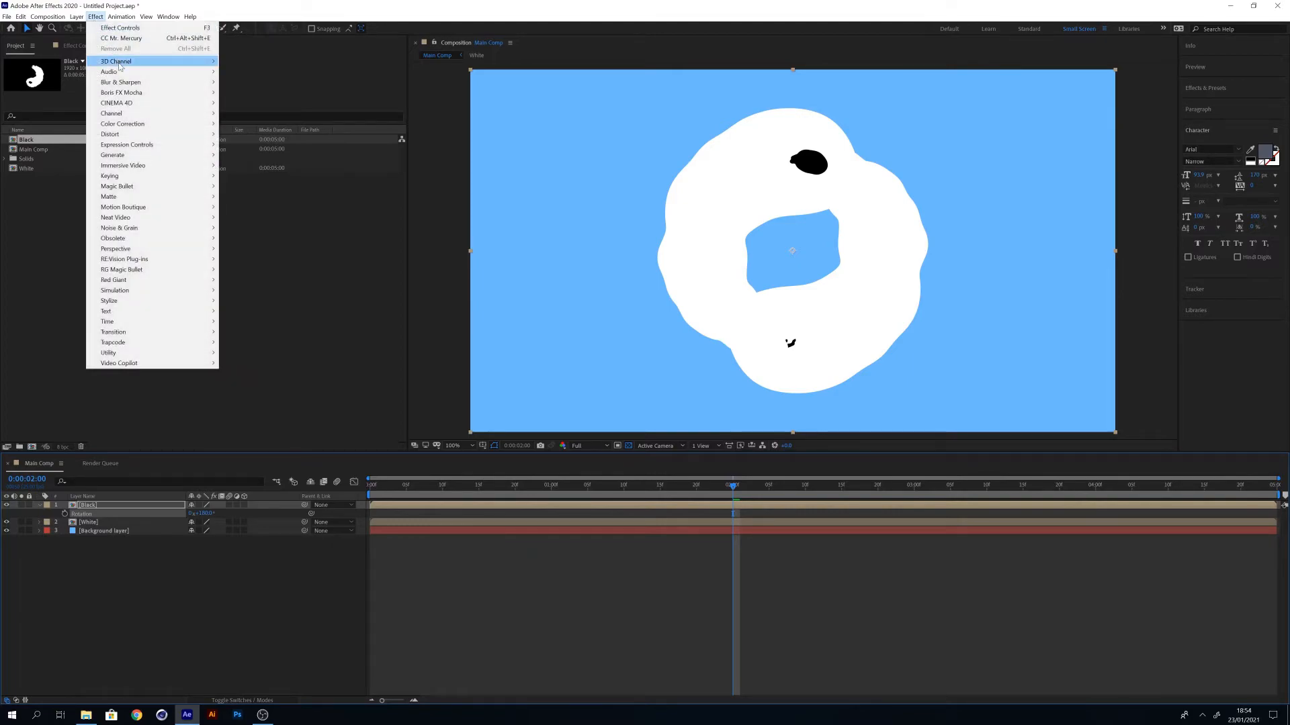
pyautogui.moveTo(111, 113)
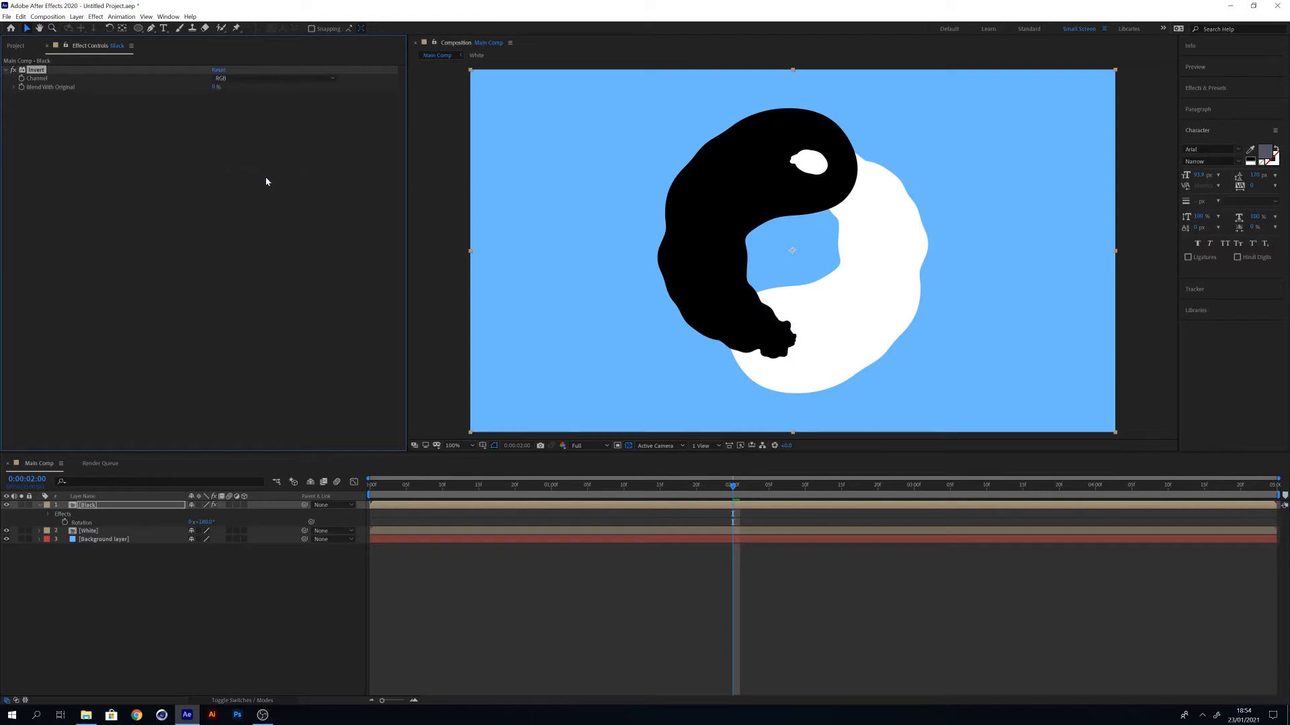
pyautogui.moveTo(892, 263)
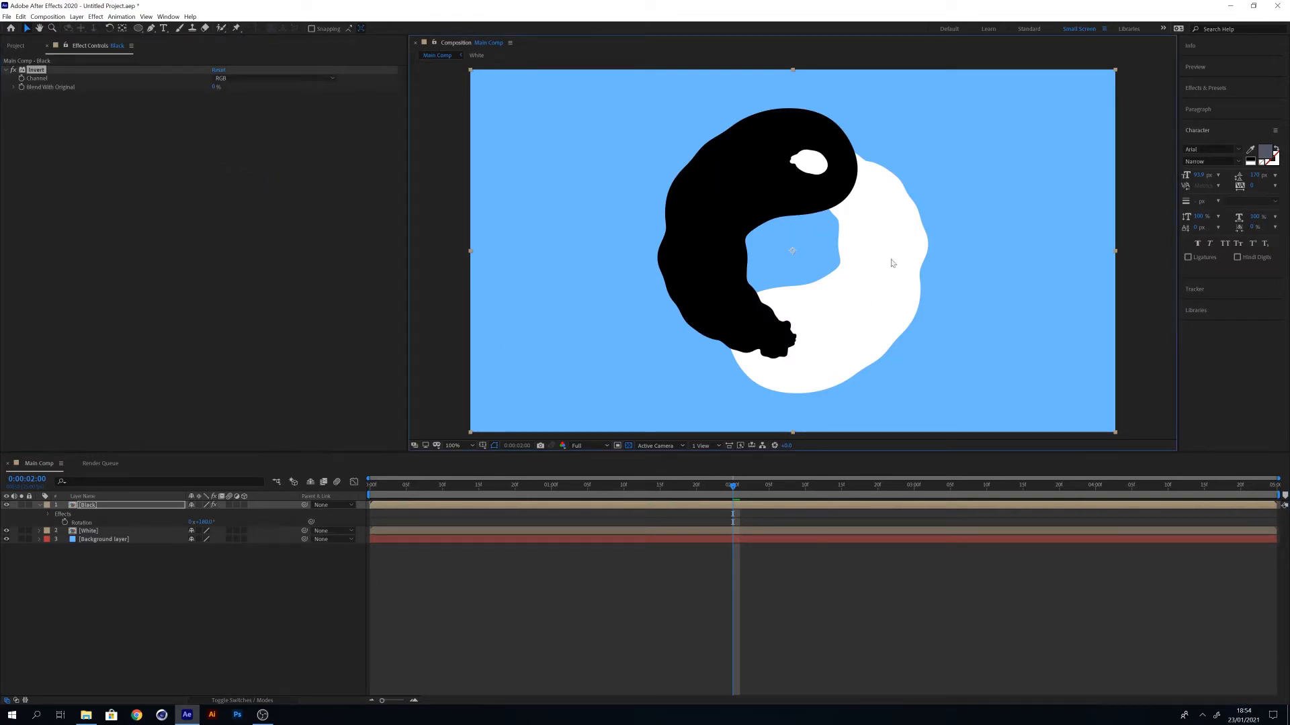
pyautogui.moveTo(757, 522)
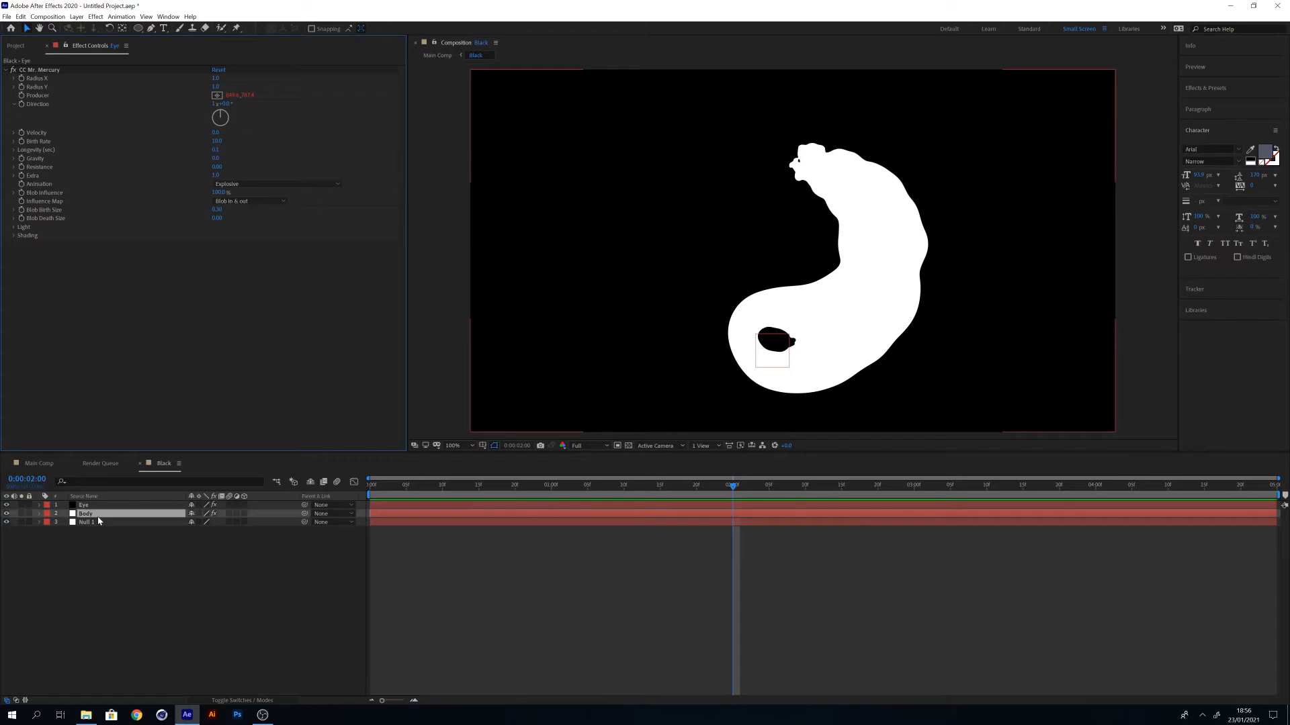
# Open the Black precomp from the timeline to adjust its Motion and Mercury layers.
pyautogui.click(86, 514)
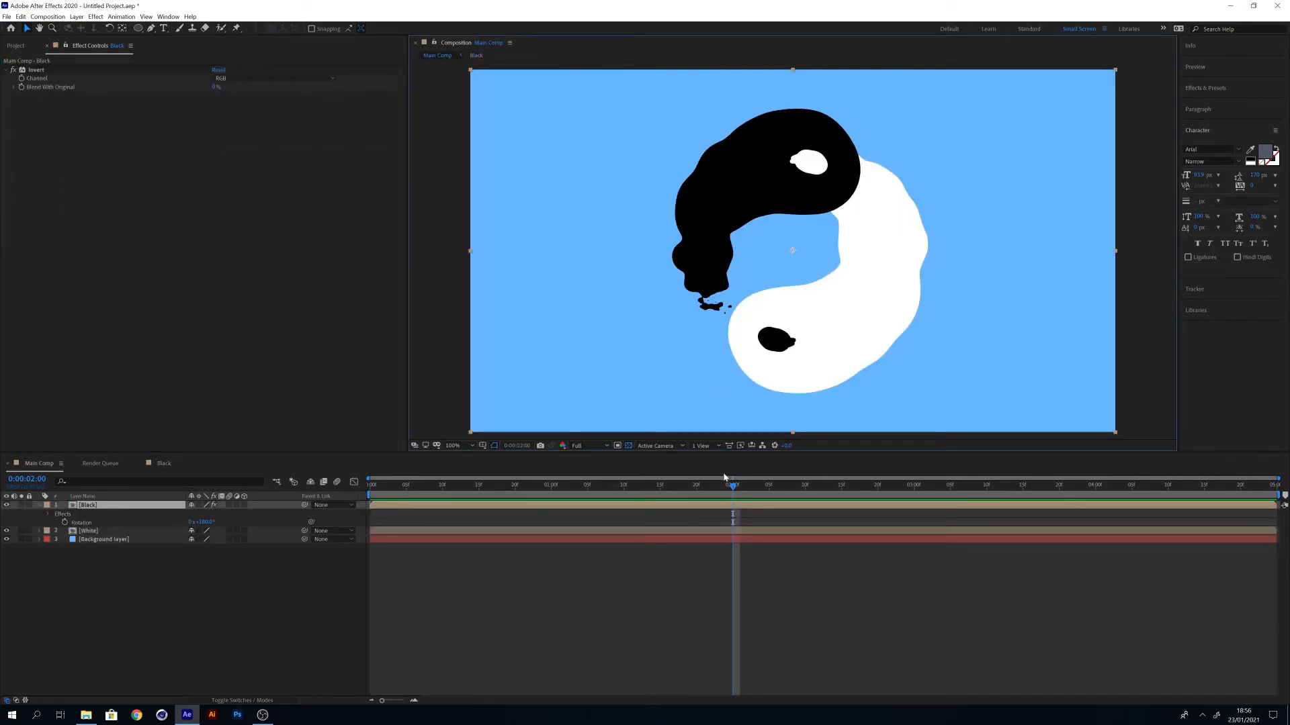
# Duplicate the White layer and rename the copy 'Black long'.
pyautogui.click(520, 486)
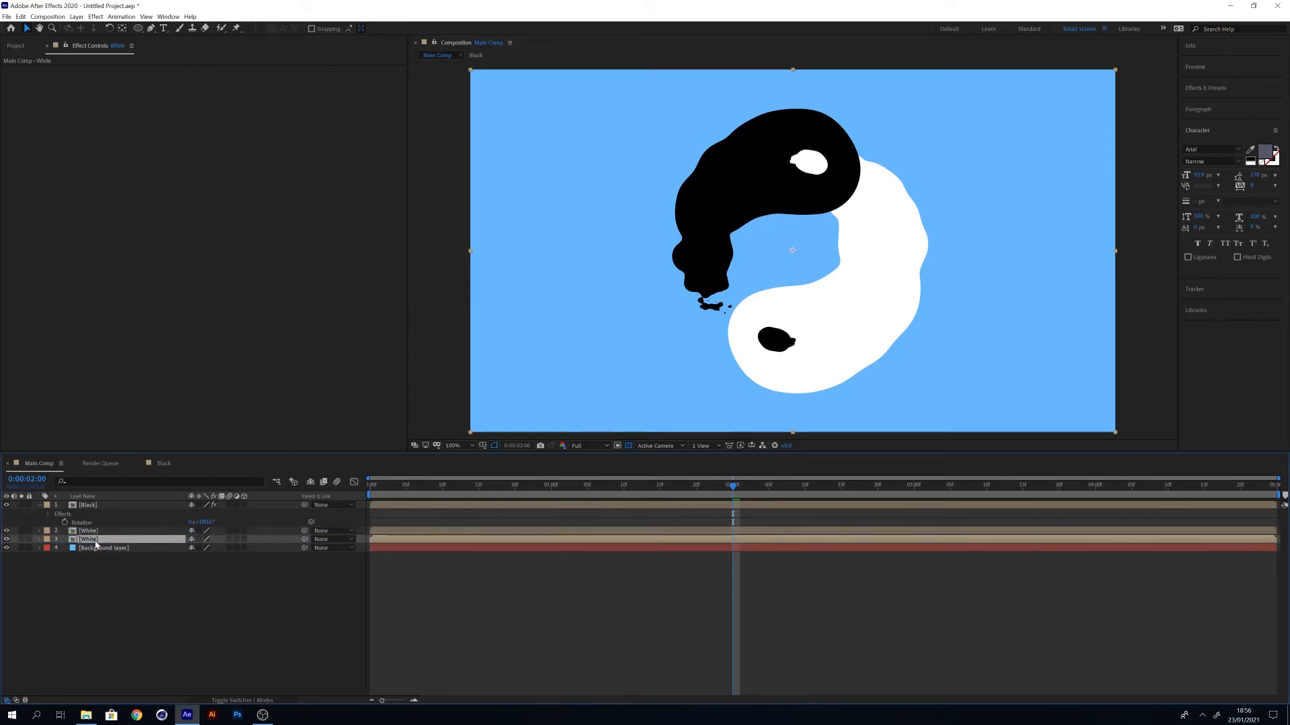
pyautogui.doubleClick(87, 539)
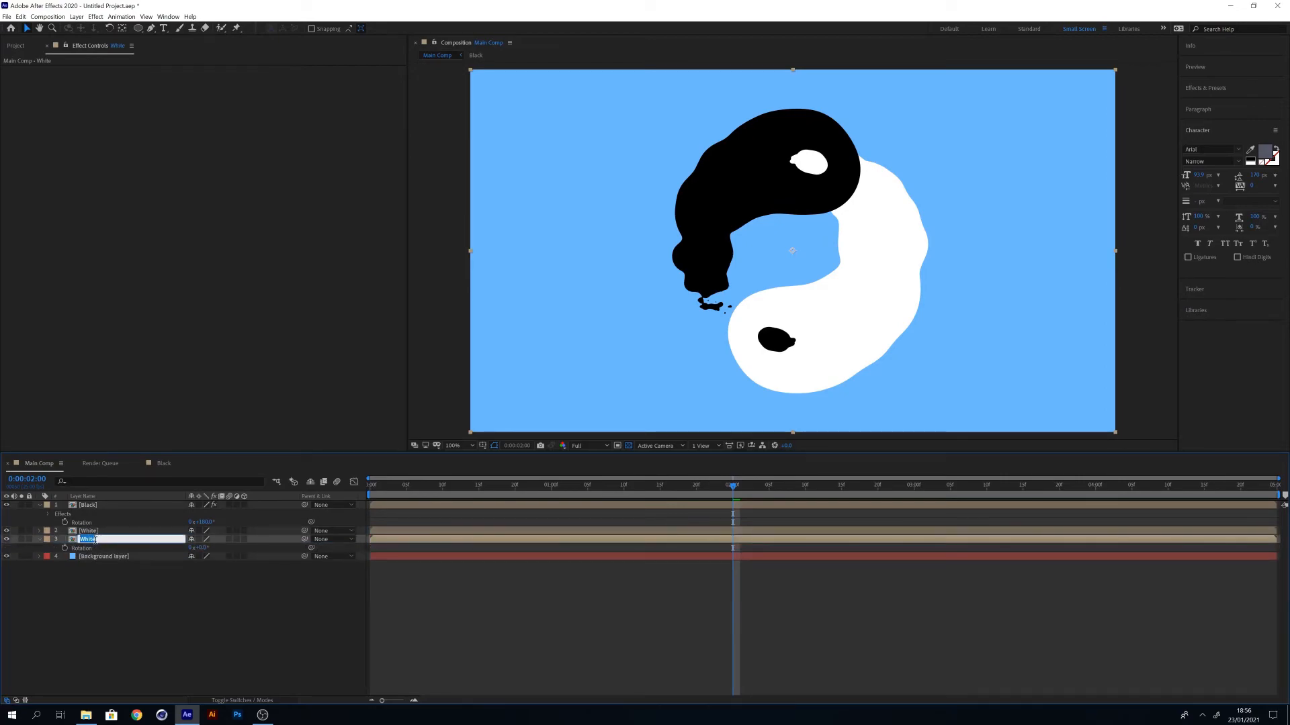
pyautogui.write('Black long')
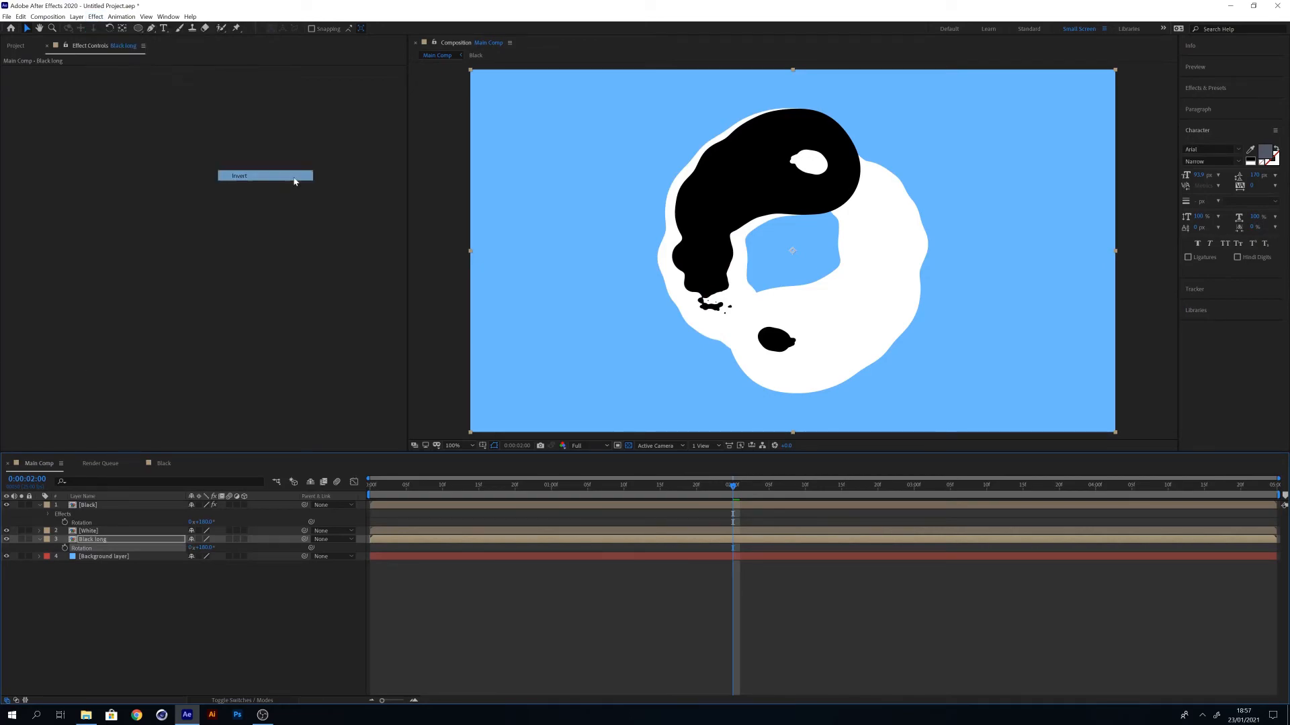
# Apply the Invert effect to the 'Black long' layer.
pyautogui.click(239, 175)
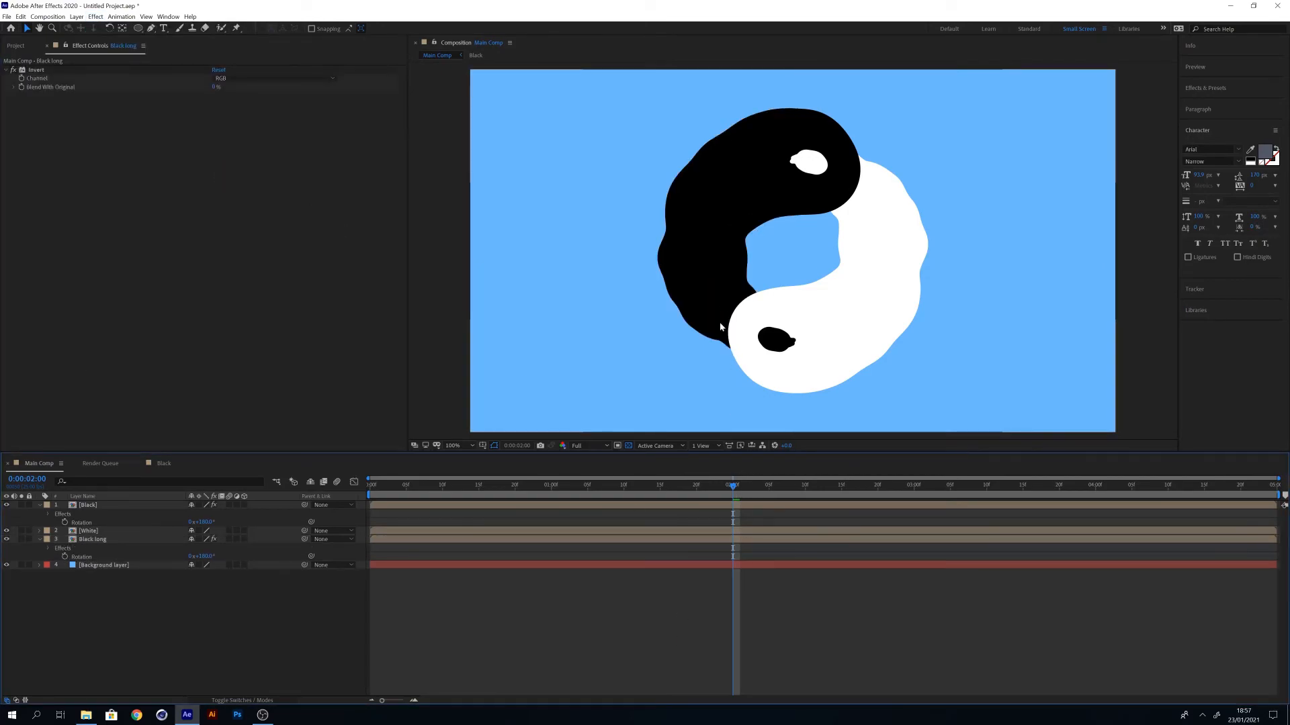
pyautogui.moveTo(631, 498)
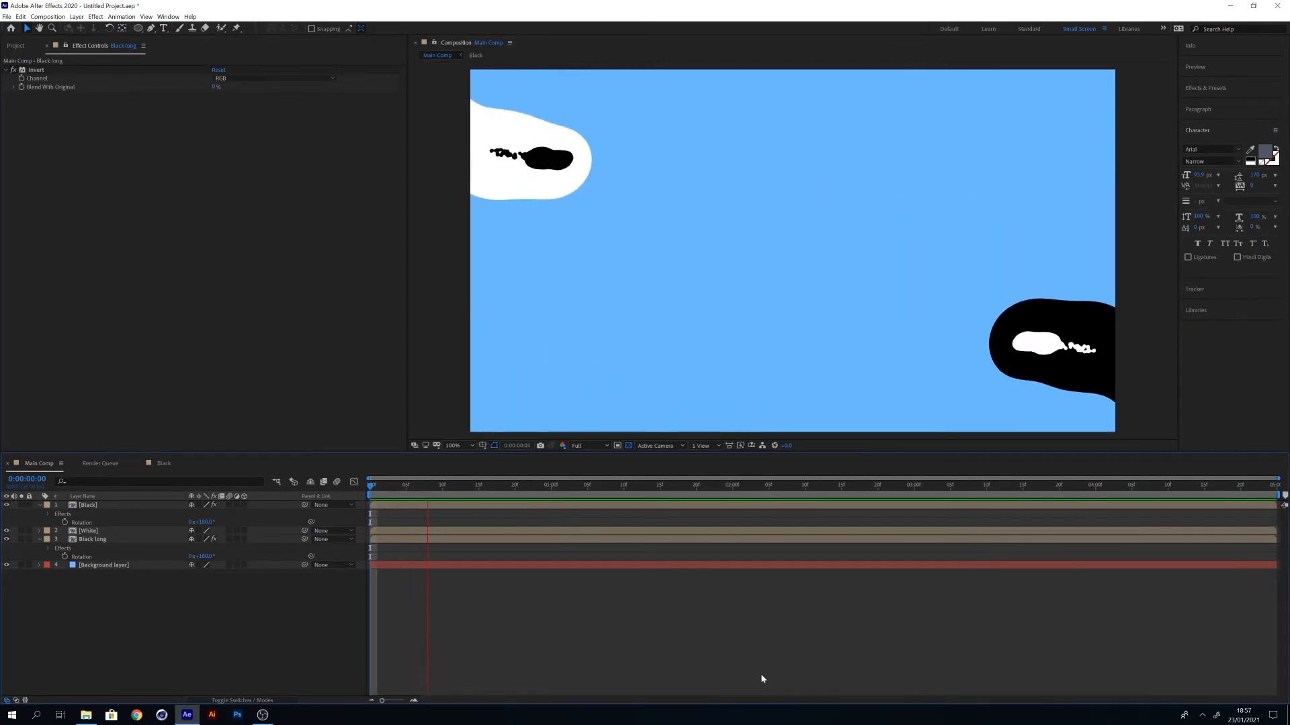
# Preview Main Comp from the start to watch the black and white blobs circle.
pyautogui.click(790, 486)
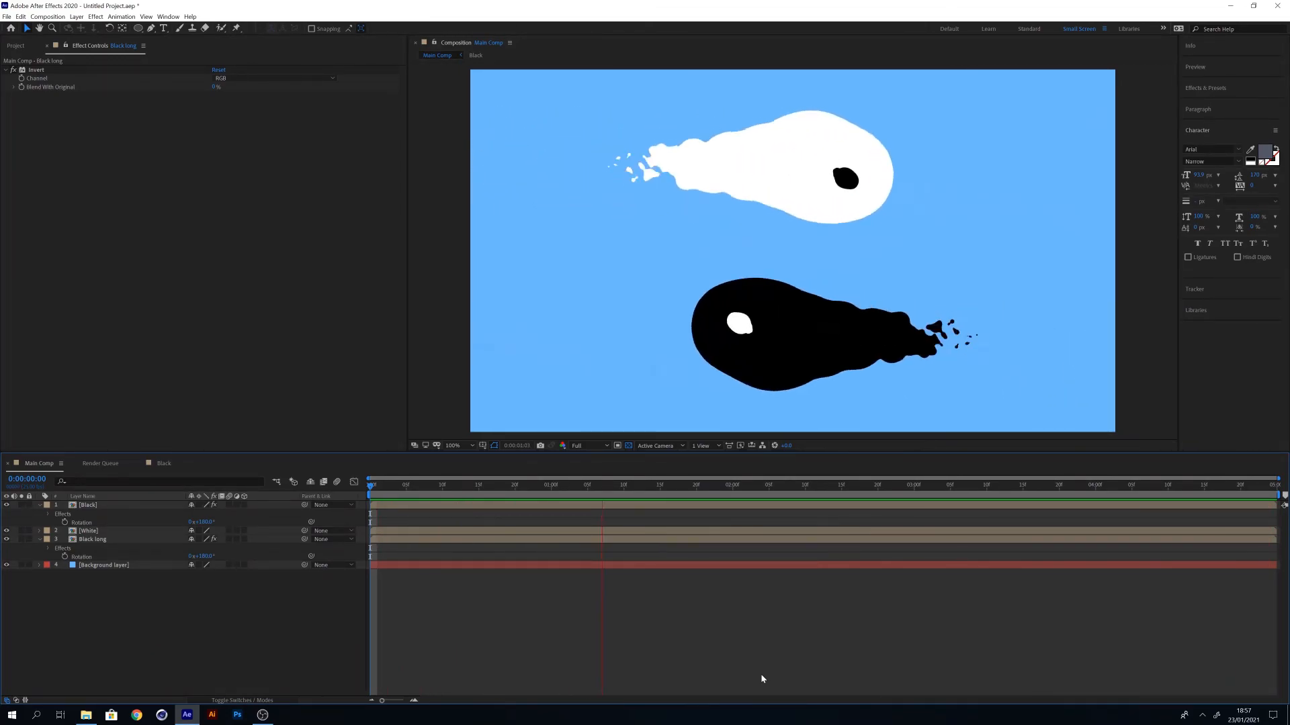
pyautogui.click(964, 503)
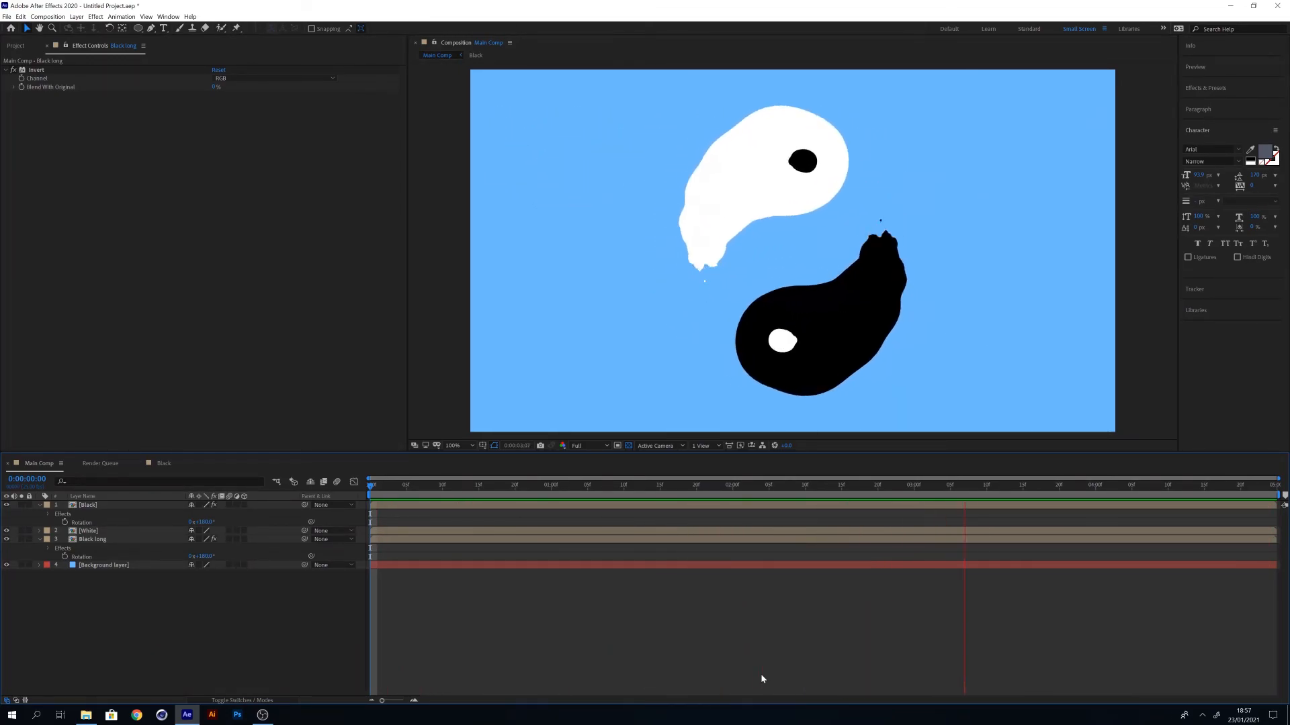